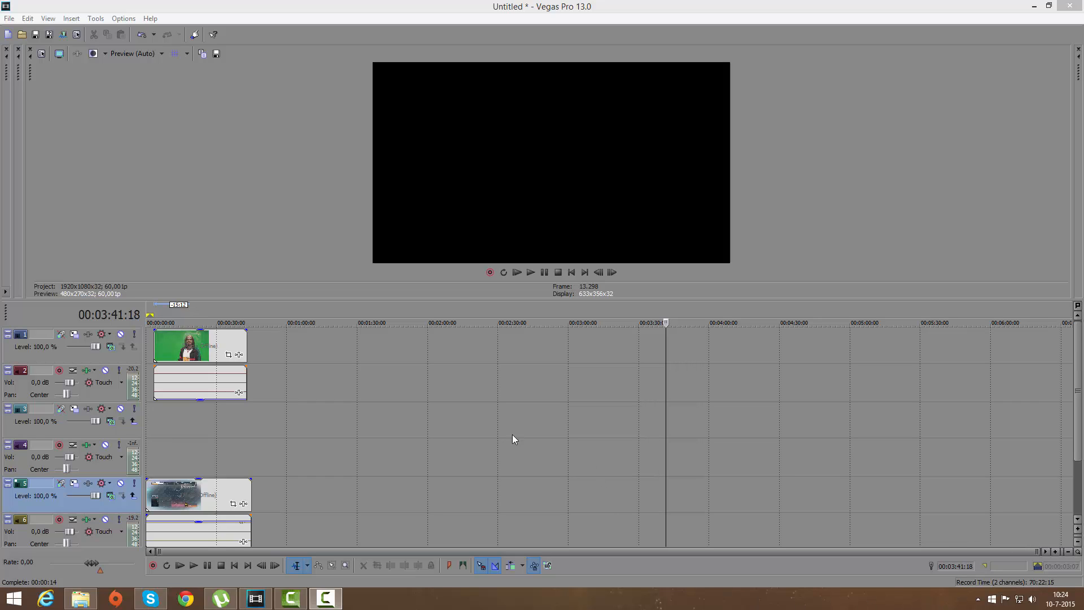
pyautogui.moveTo(339, 427)
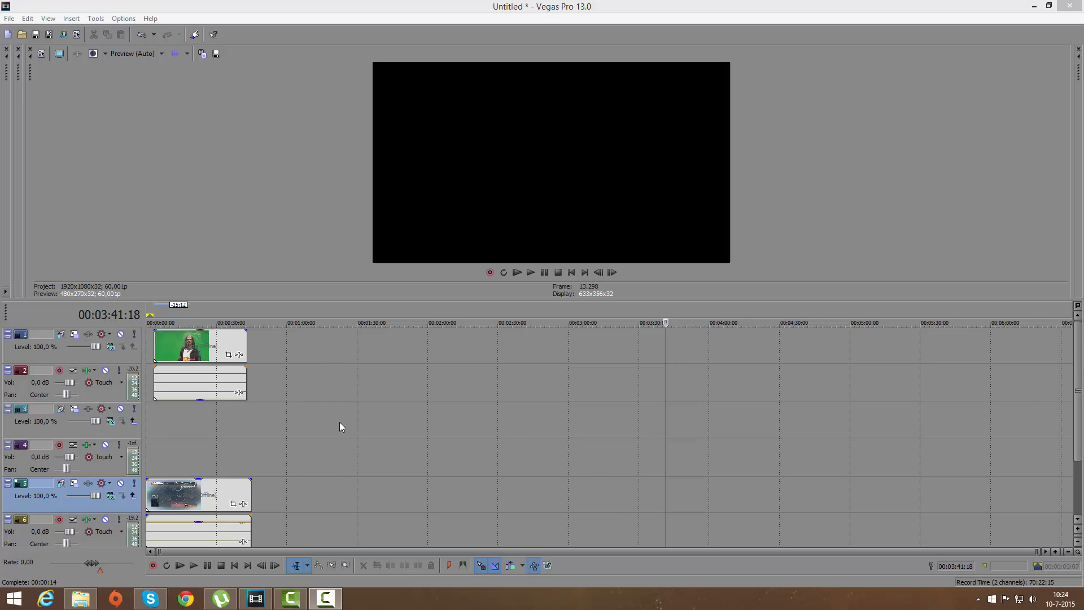
pyautogui.moveTo(334, 424)
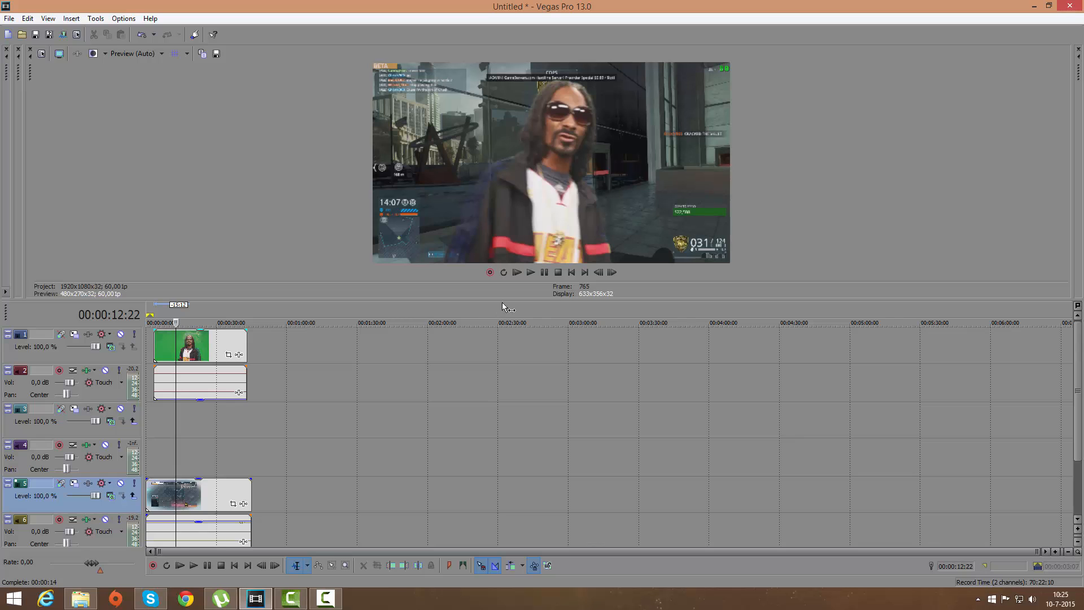
# Step: Shift the face clip's Pan/Crop X Center from 209,8 to 195,1
pyautogui.click(530, 272)
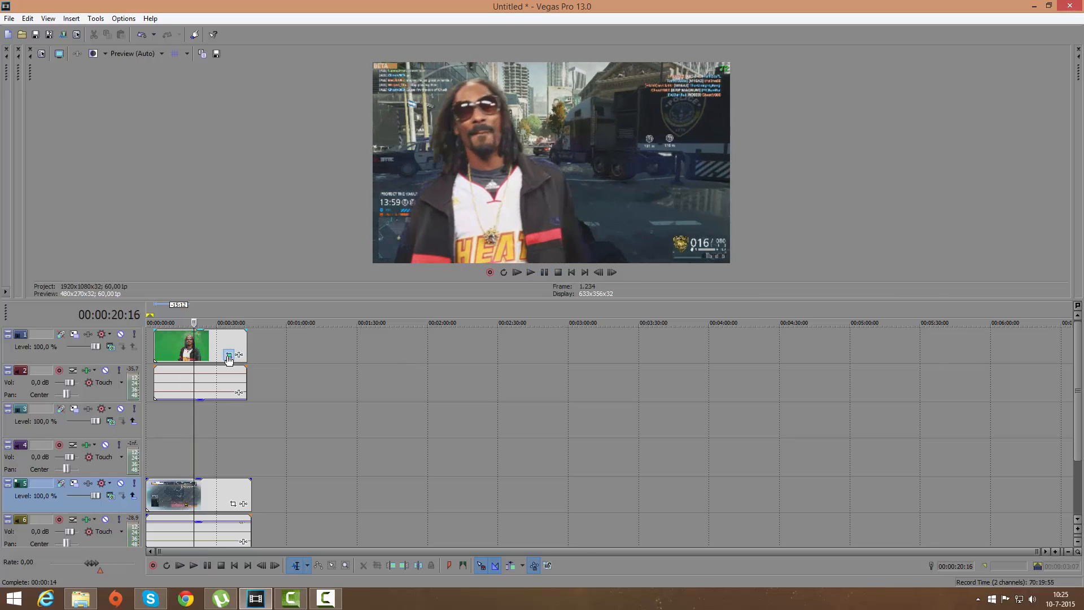
pyautogui.click(228, 355)
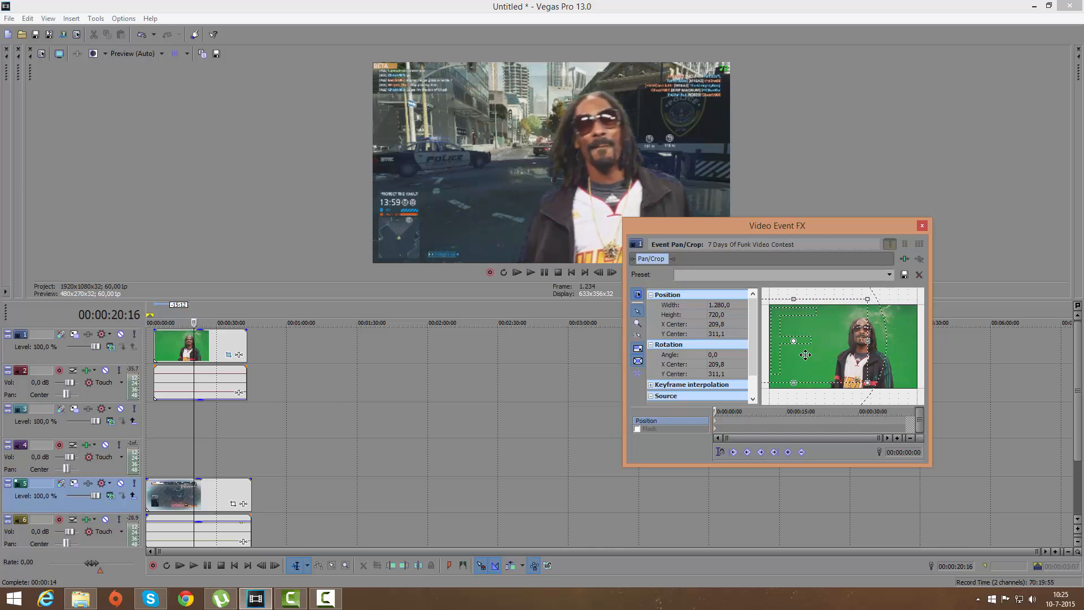
pyautogui.click(530, 272)
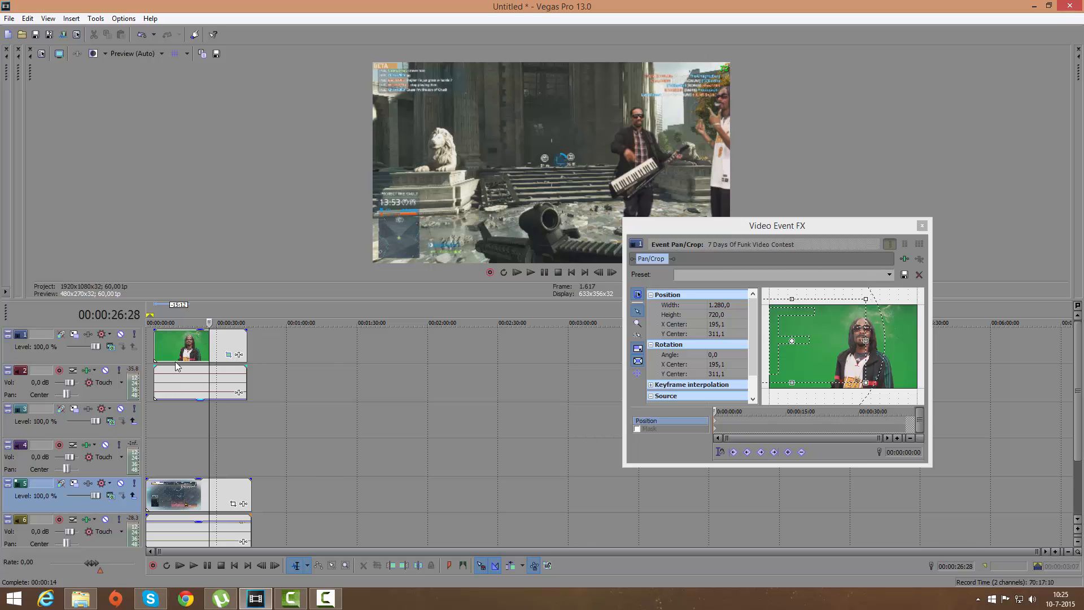
pyautogui.click(9, 18)
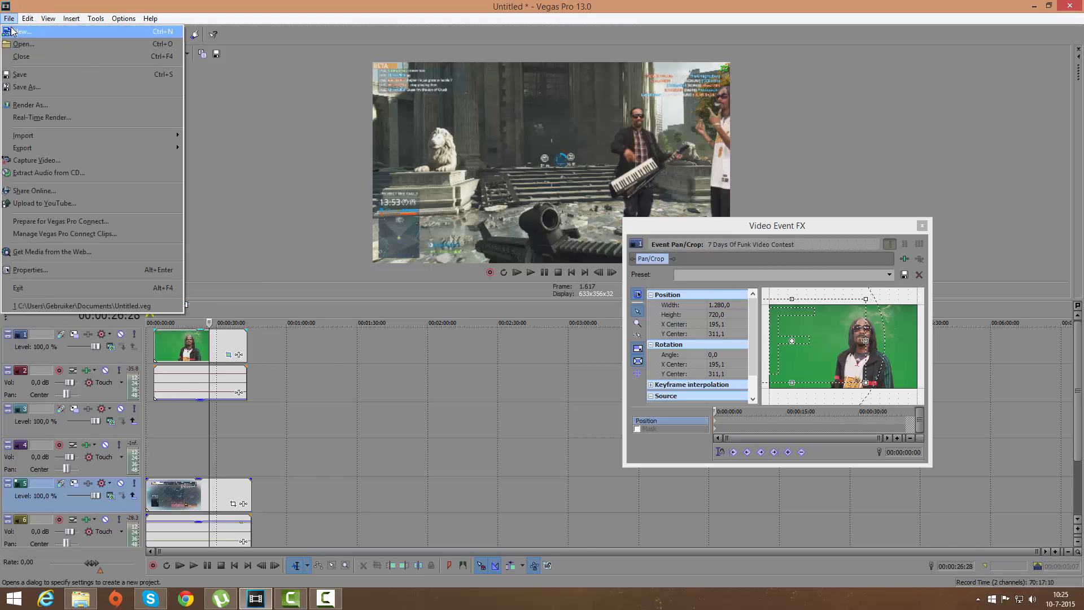
# Step: Start a new project and open D:\videos\Untitled.mp4 onto the timeline
pyautogui.click(22, 31)
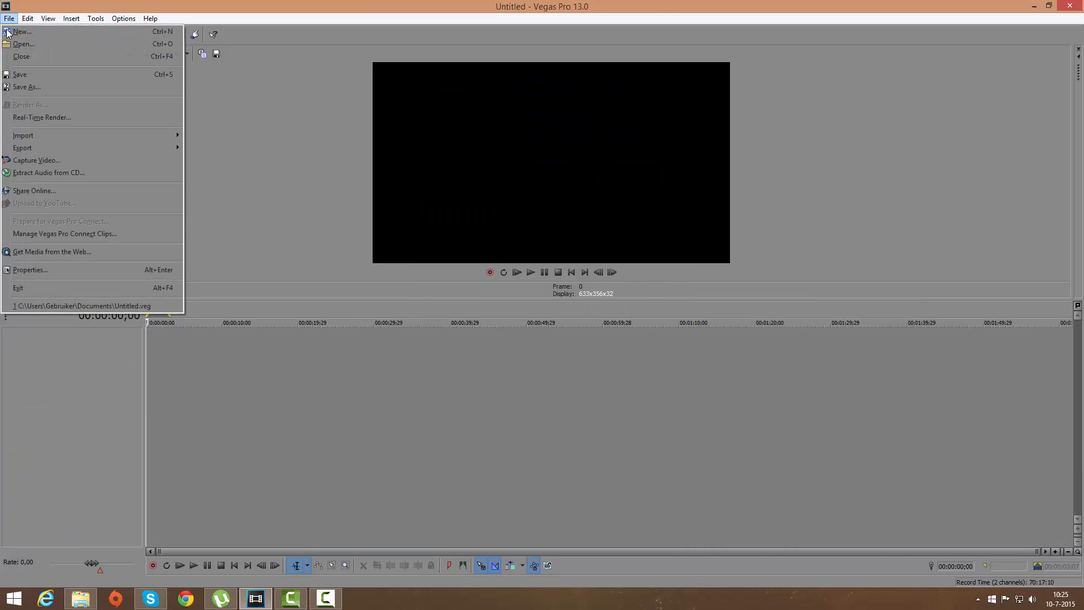
pyautogui.click(23, 44)
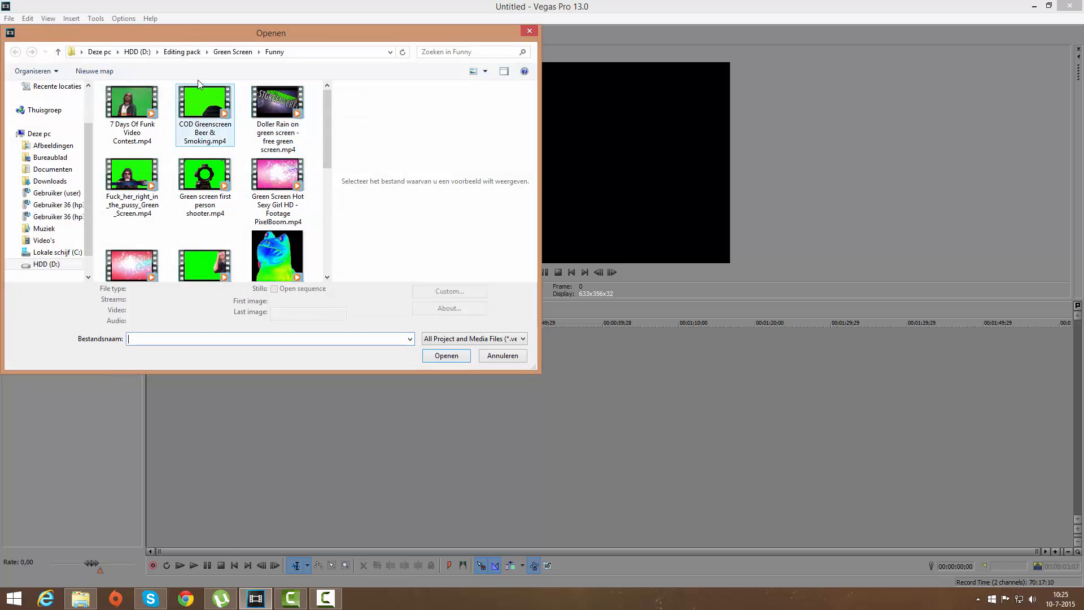
pyautogui.click(136, 51)
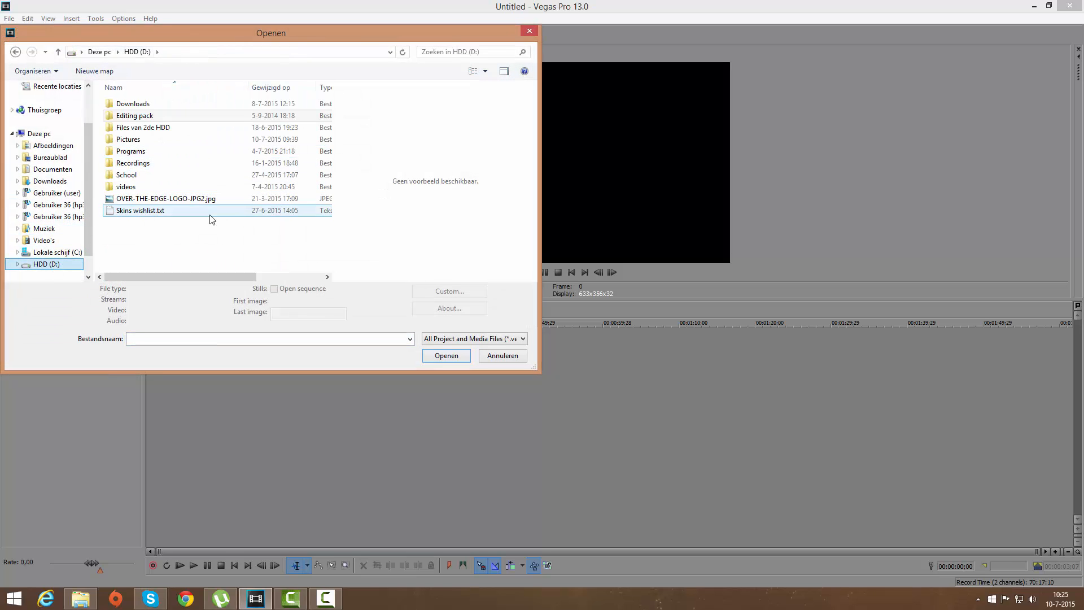
pyautogui.doubleClick(126, 187)
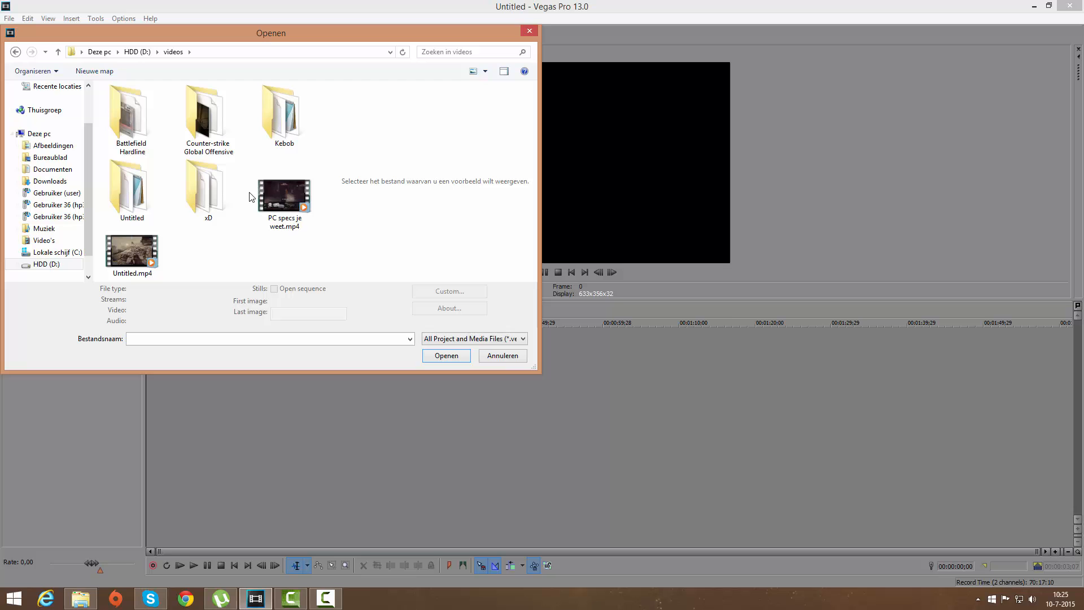
pyautogui.click(131, 256)
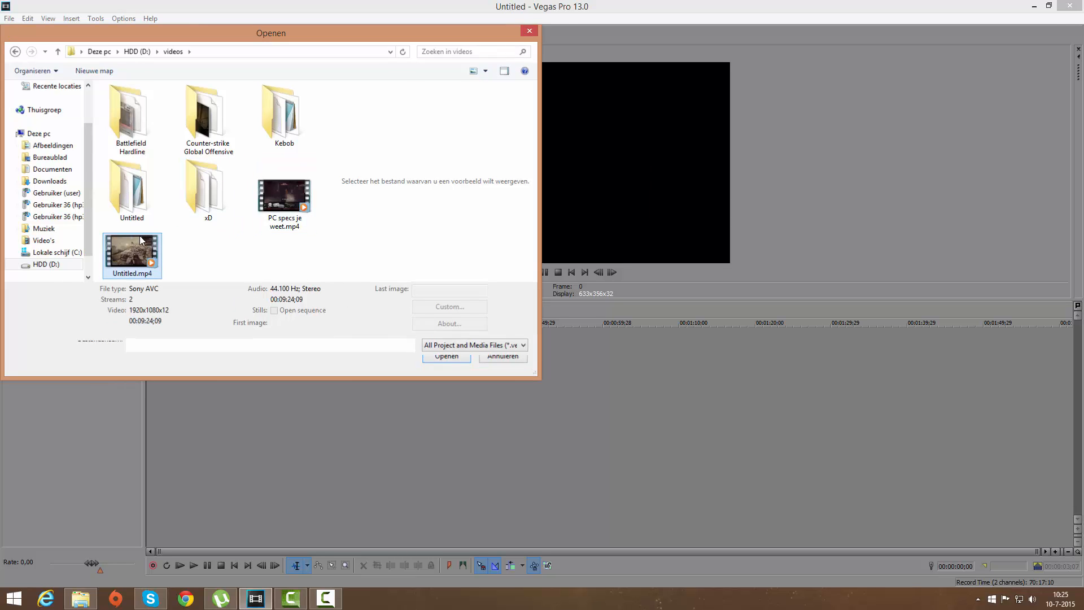
pyautogui.click(446, 356)
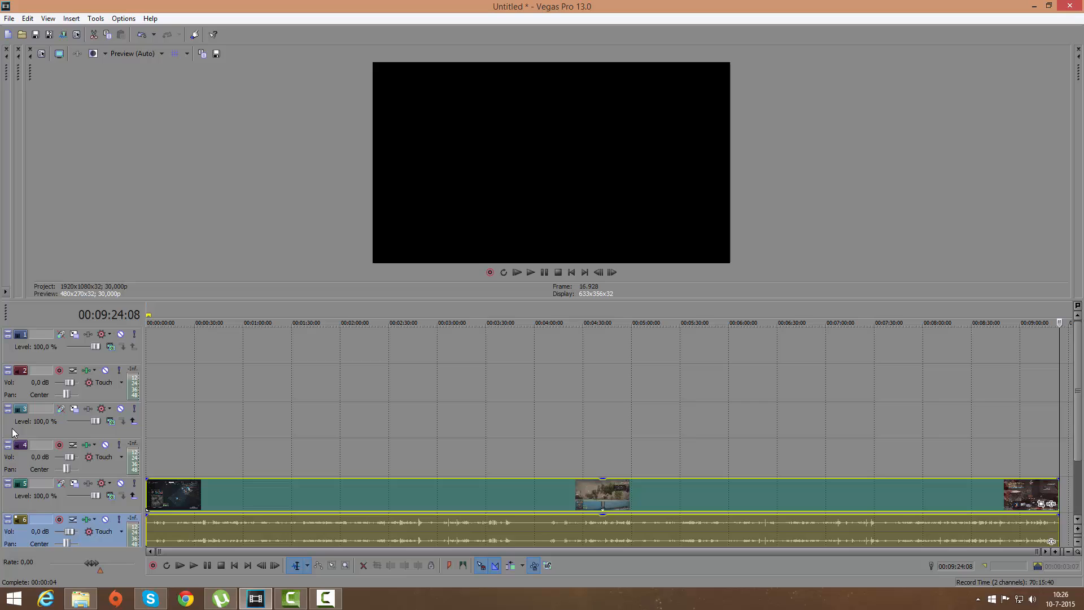
pyautogui.moveTo(477, 259)
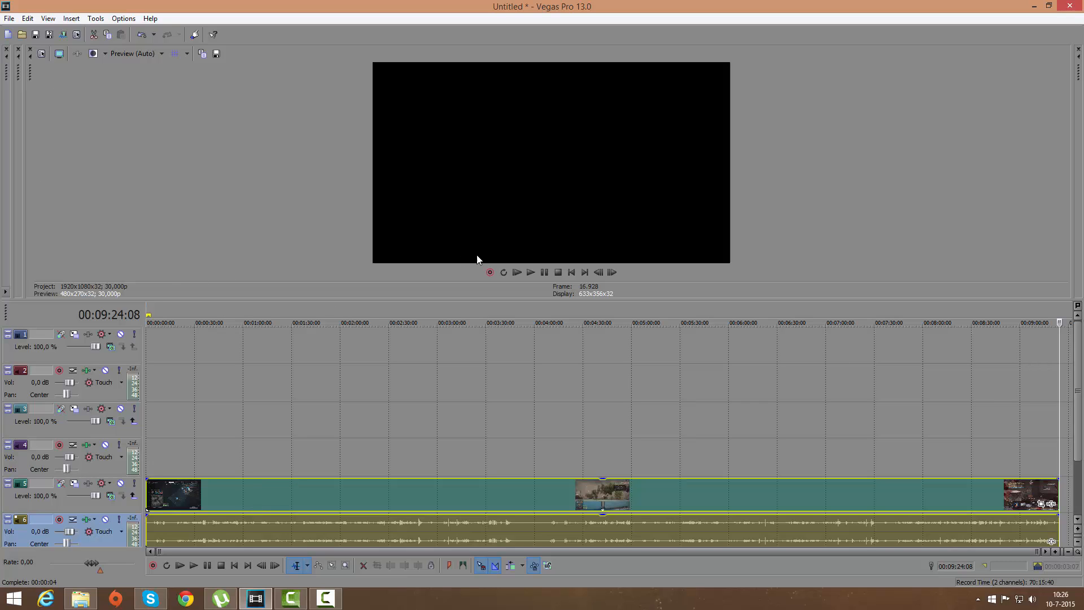
# Step: Play the gameplay footage and trim the event to just under two minutes
pyautogui.click(531, 271)
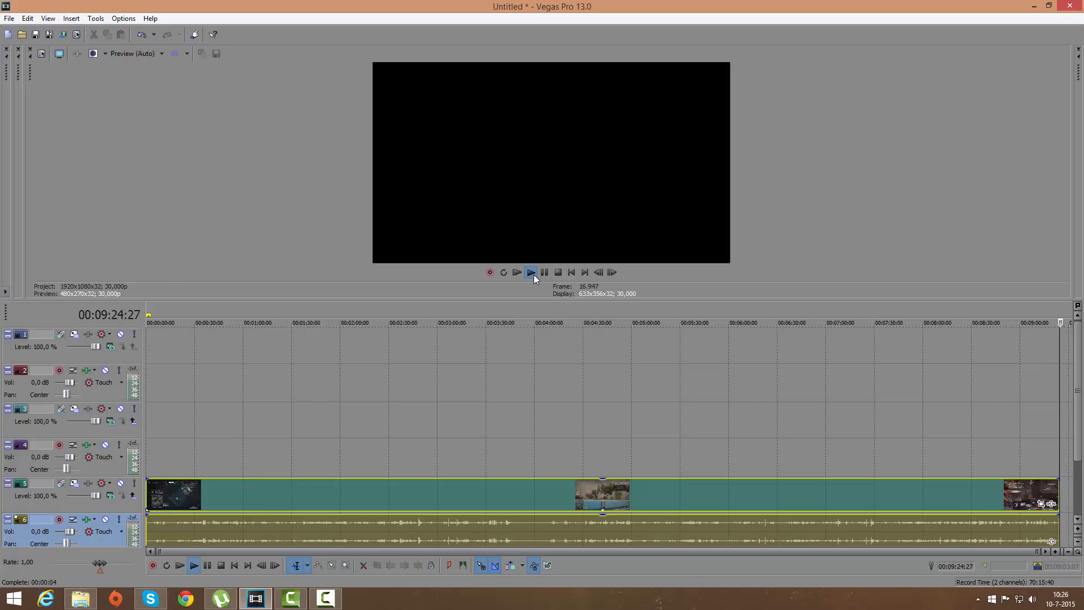
pyautogui.click(530, 272)
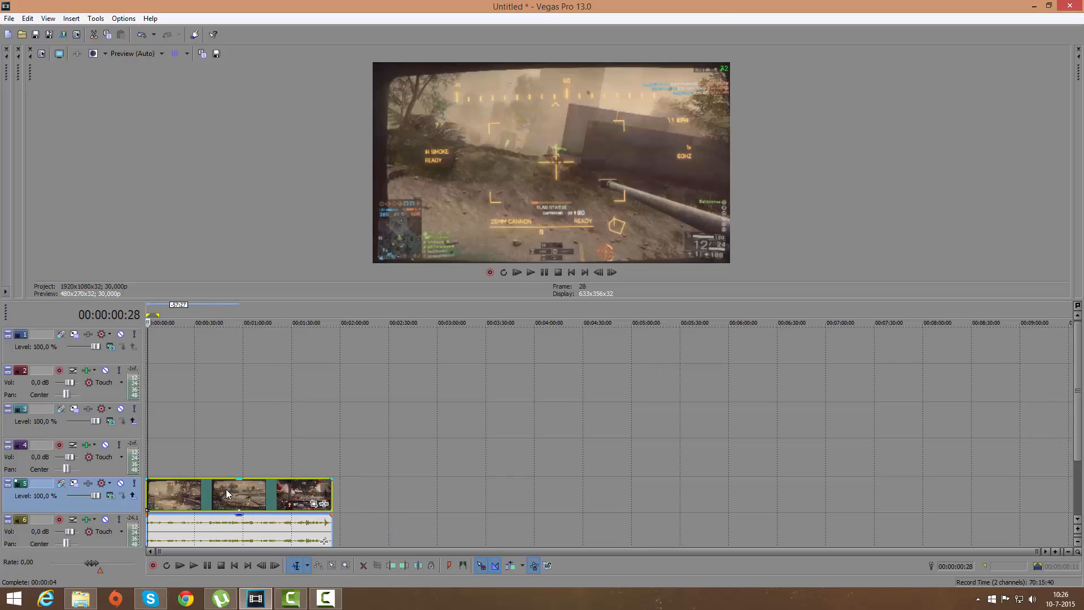
pyautogui.click(9, 18)
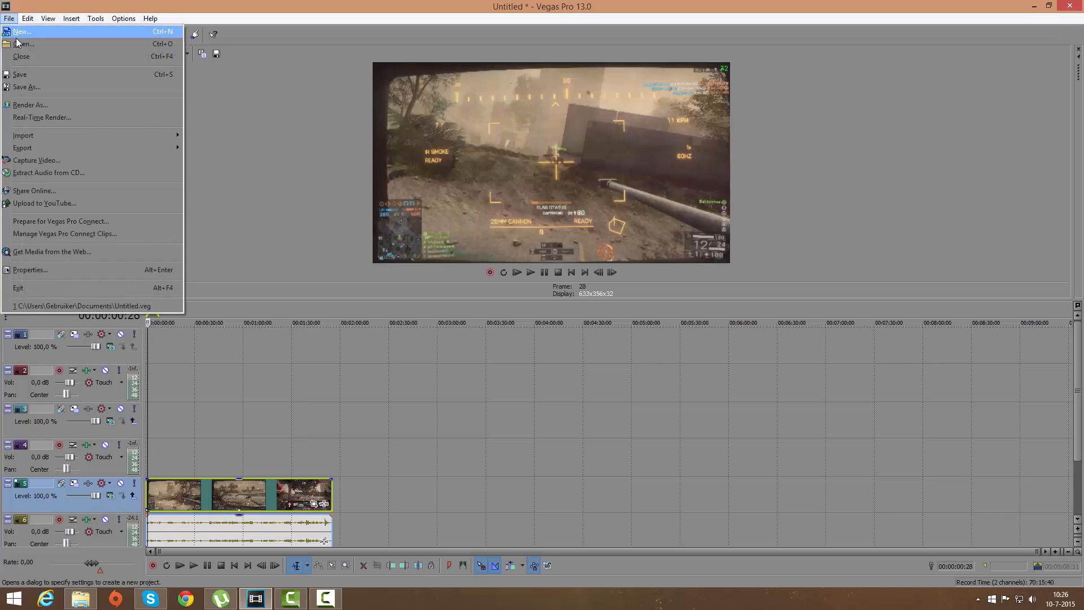
# Step: Open the blue-screen clip from Editing pack > Green Screen > Funny onto track 3 at 0:20
pyautogui.click(24, 44)
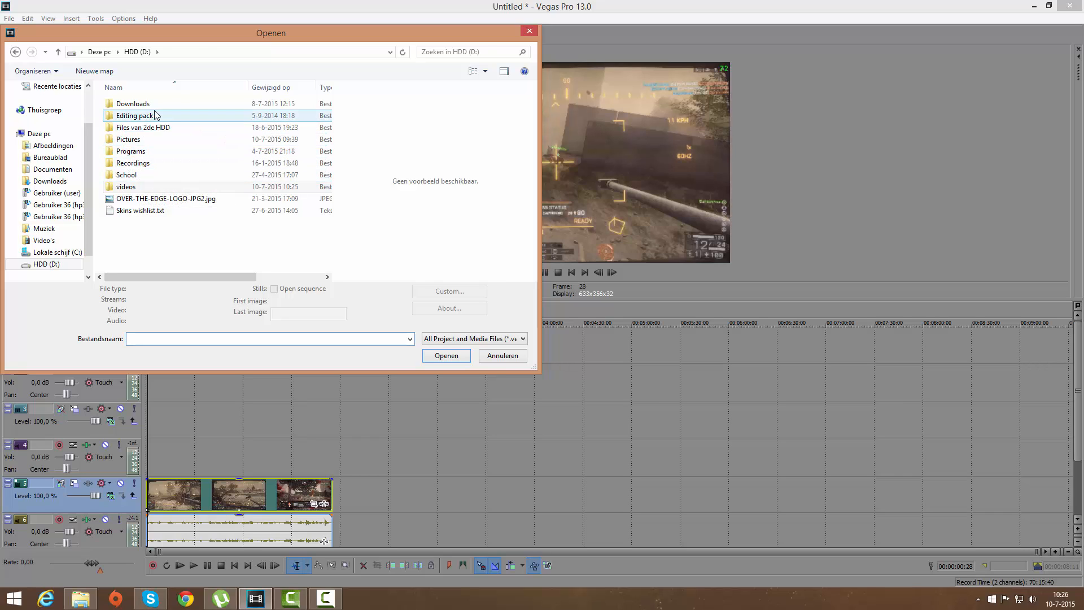
pyautogui.doubleClick(135, 116)
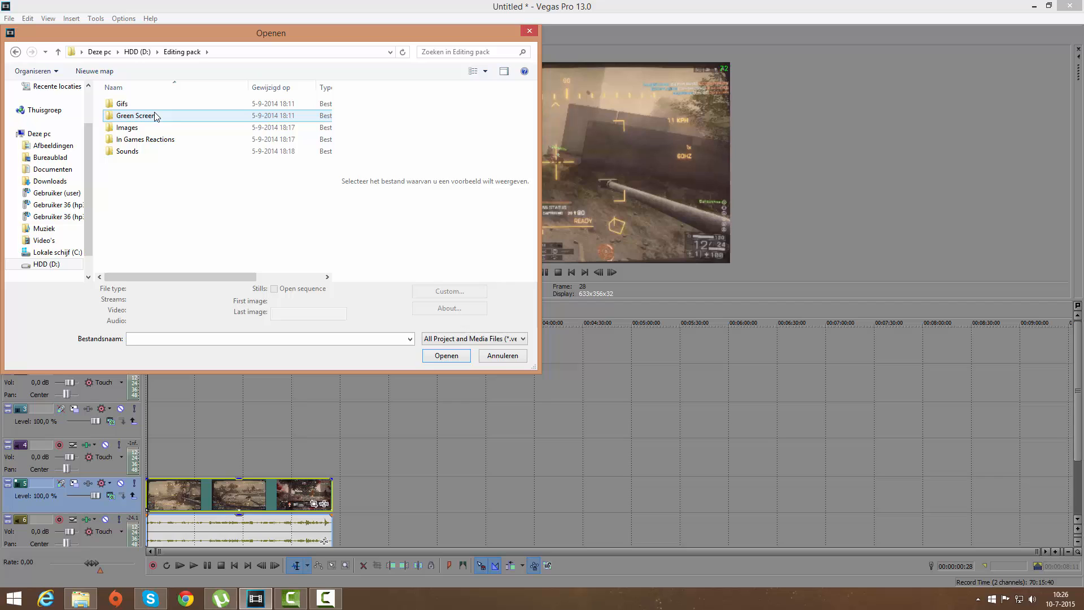
pyautogui.doubleClick(136, 115)
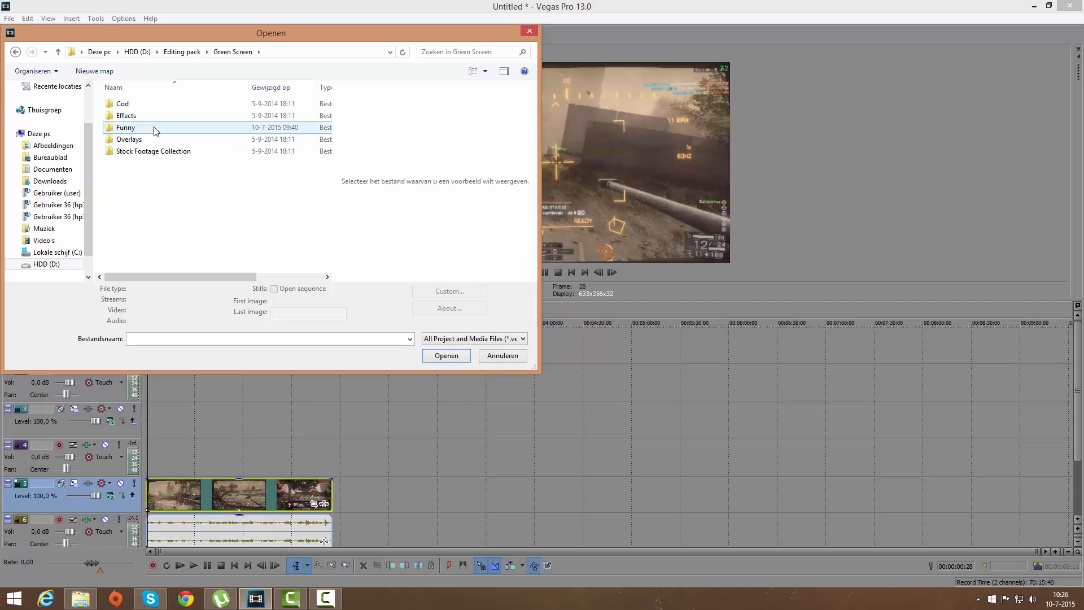
pyautogui.doubleClick(126, 127)
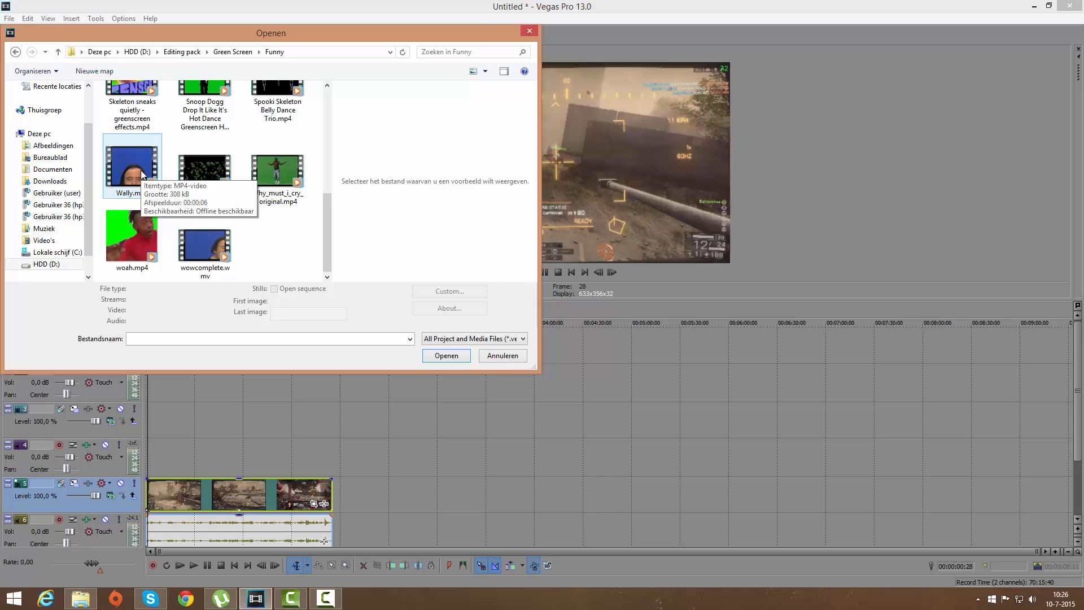
pyautogui.click(132, 165)
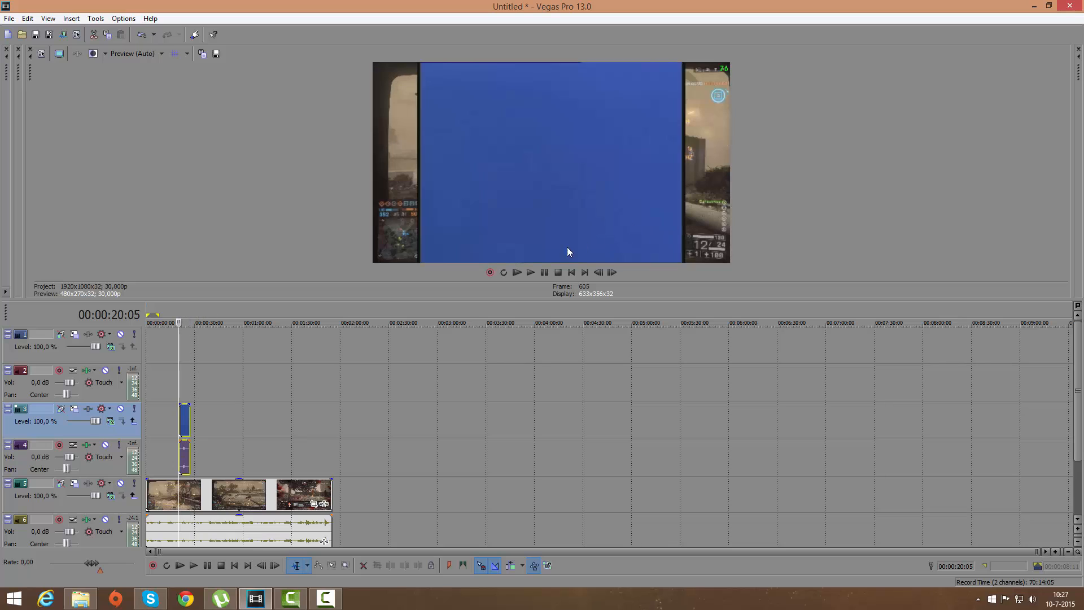
# Step: Preview the face clip over the gameplay and bring up its event commands
pyautogui.click(530, 271)
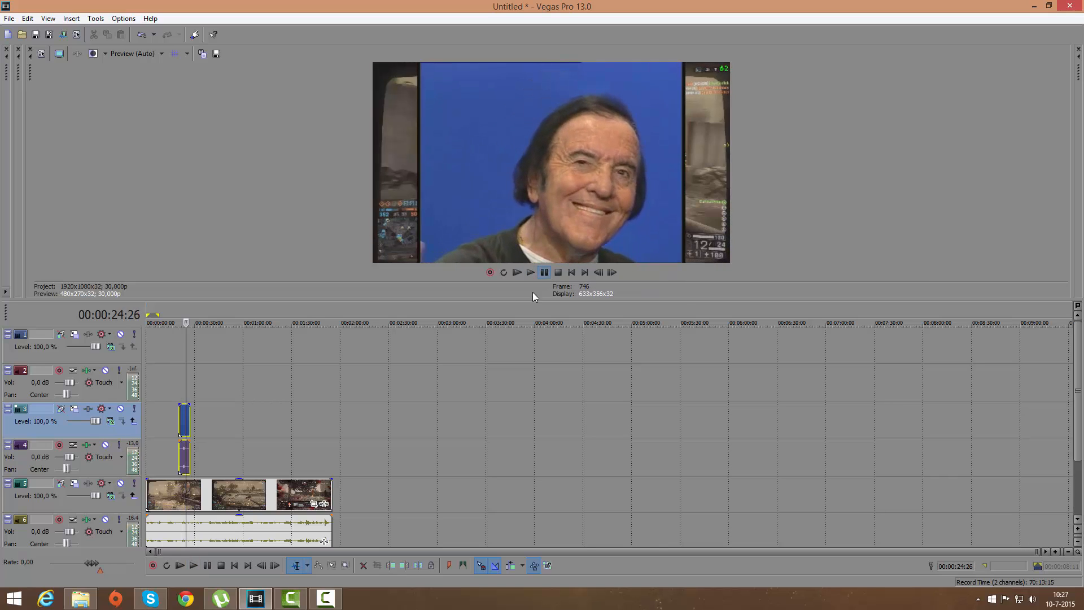
pyautogui.rightClick(185, 422)
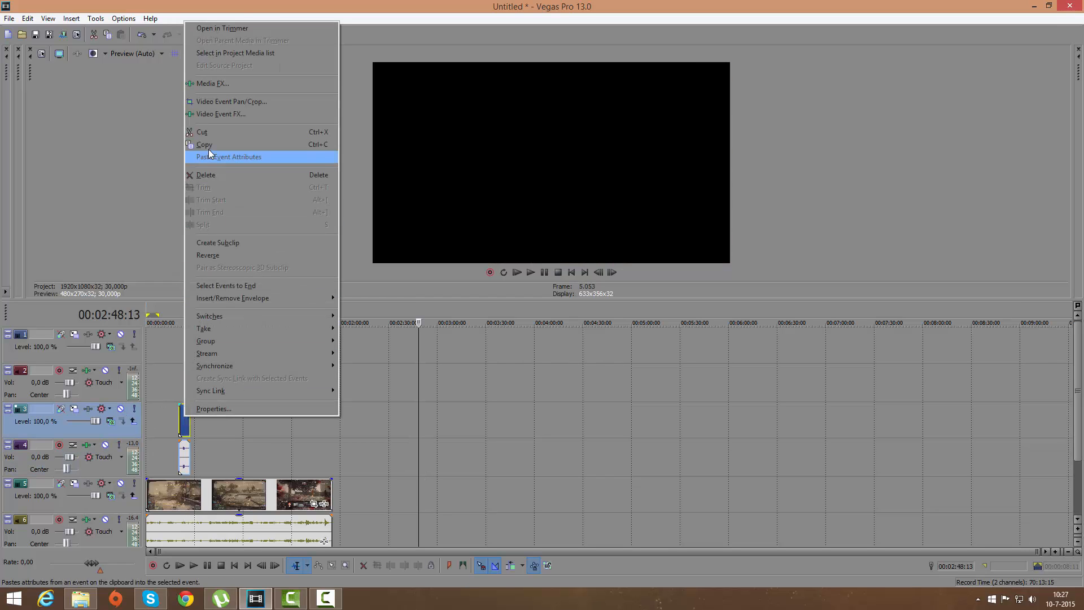
# Step: Add Sony Chroma Keyer from the Sony plug-in folder to the face clip
pyautogui.click(212, 83)
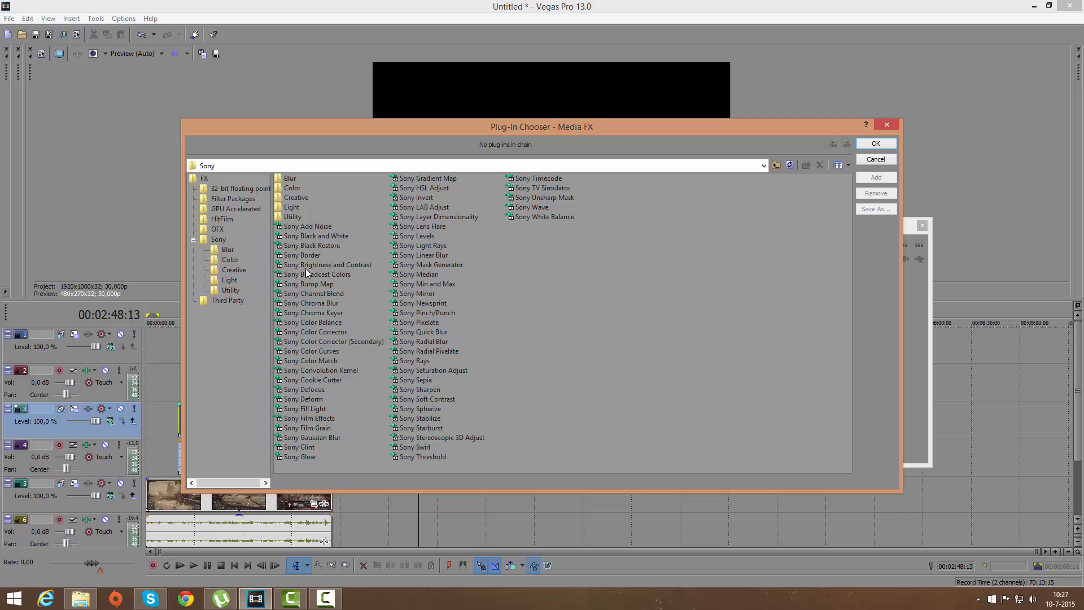
pyautogui.moveTo(233, 259)
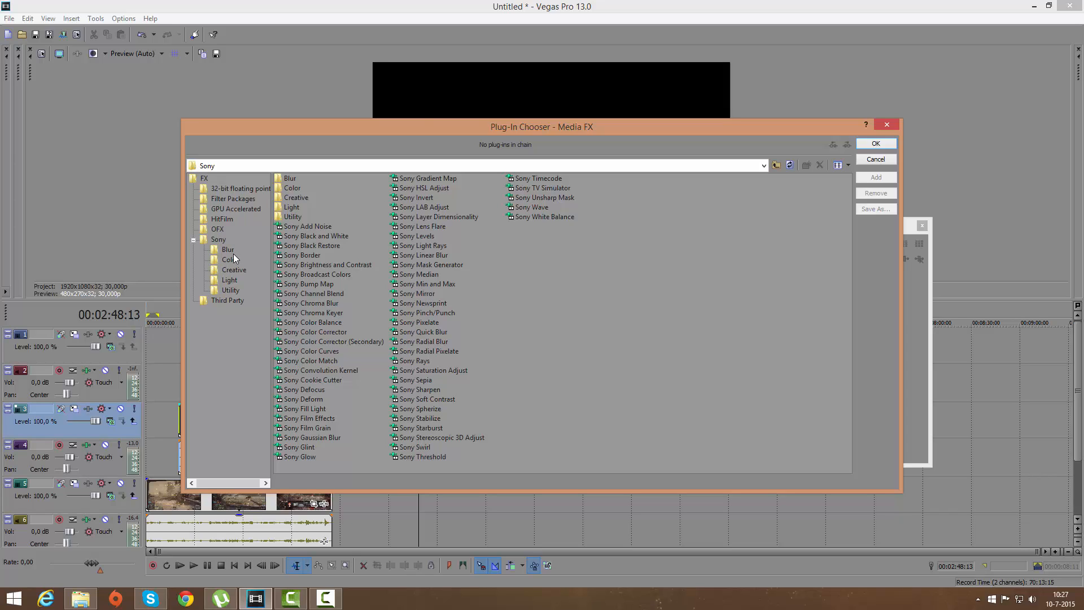
pyautogui.click(218, 238)
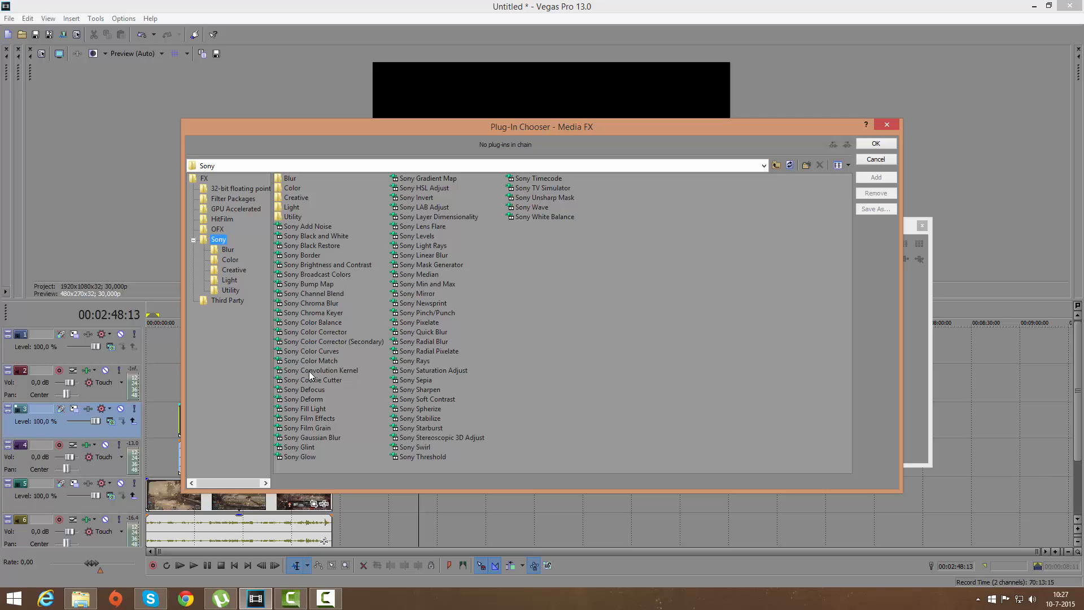
pyautogui.moveTo(310, 380)
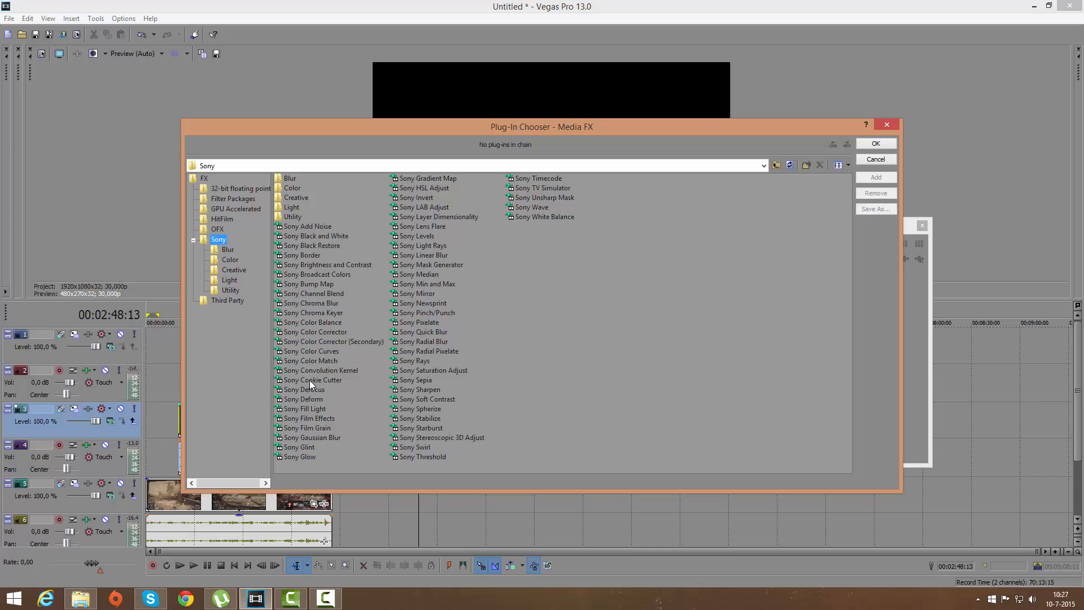
pyautogui.moveTo(320, 316)
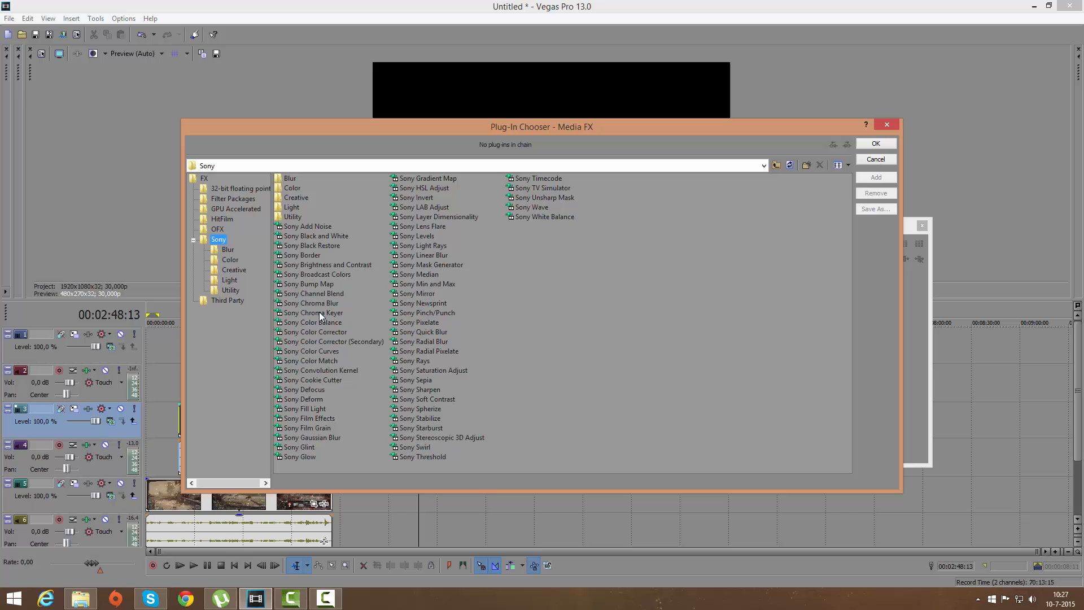
pyautogui.click(314, 312)
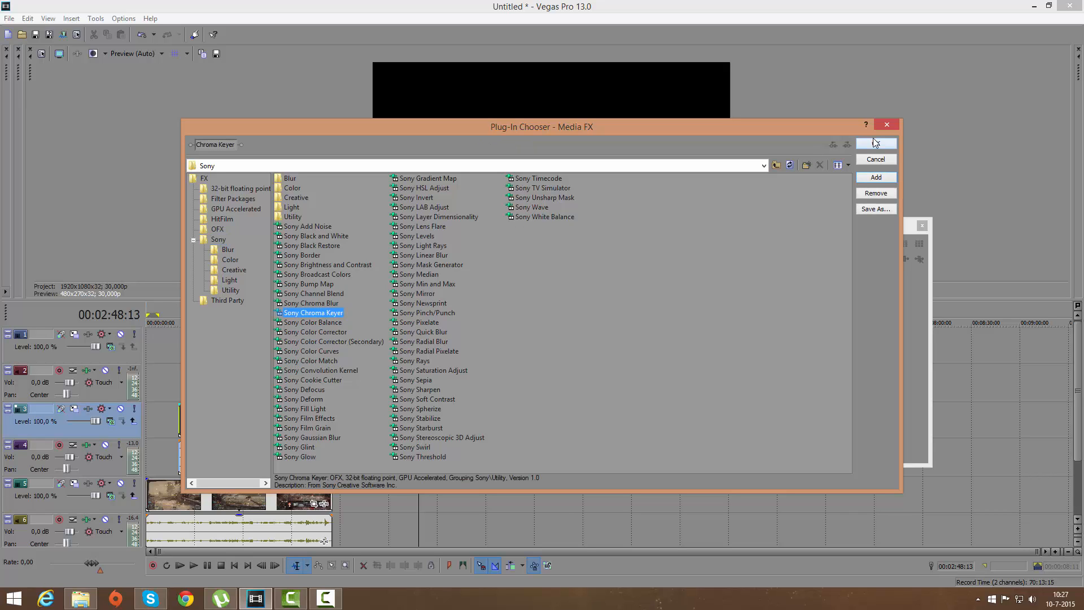
pyautogui.click(876, 143)
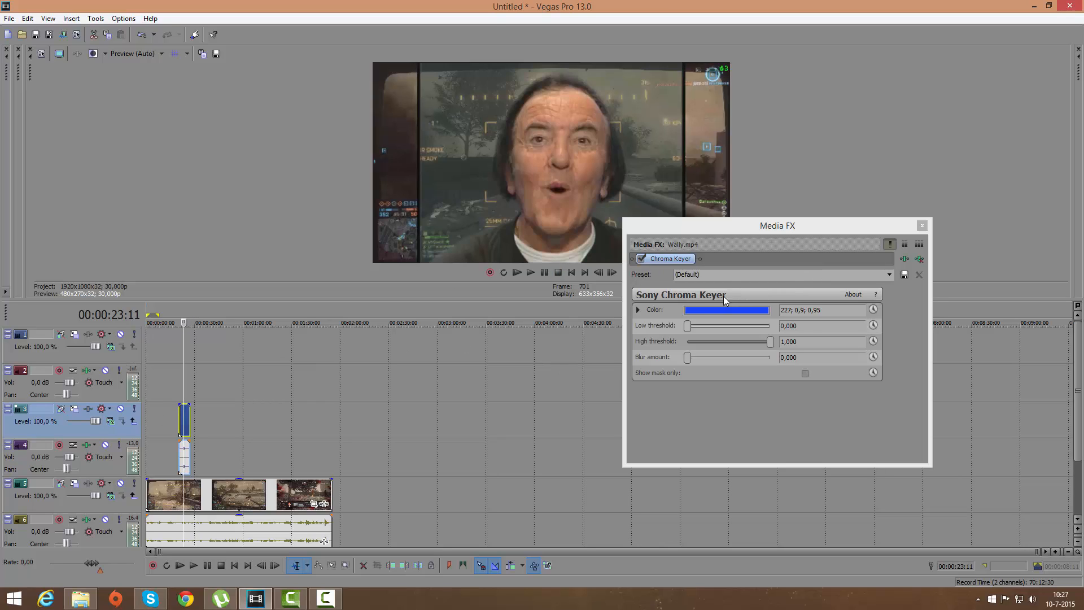
# Step: Change the chroma key colour to a paler blue (223; 0,41; 0,58)
pyautogui.click(727, 309)
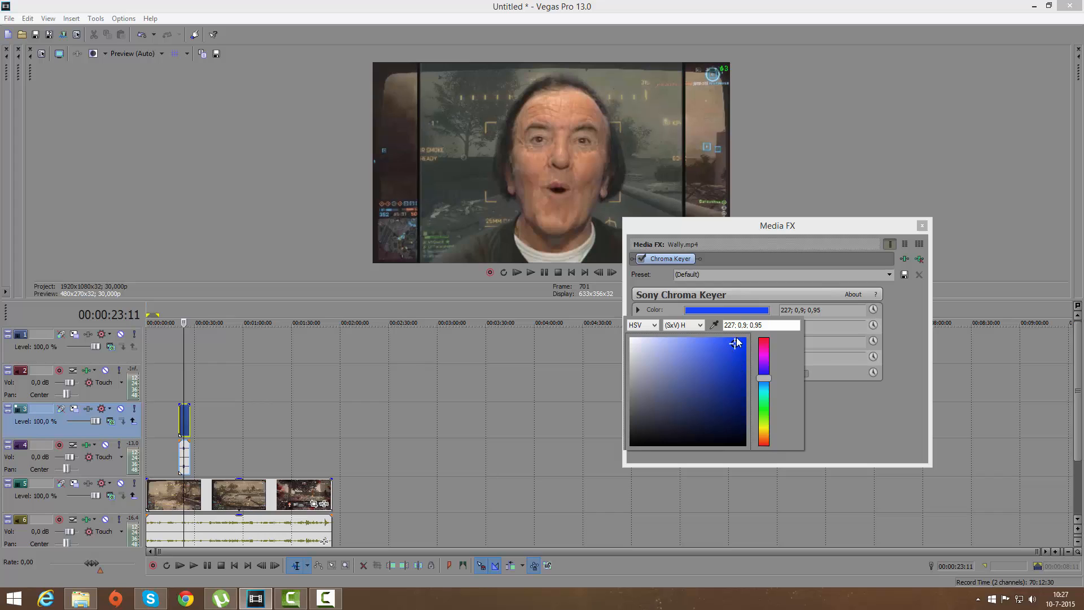
pyautogui.moveTo(738, 343); pyautogui.dragTo(738, 353)
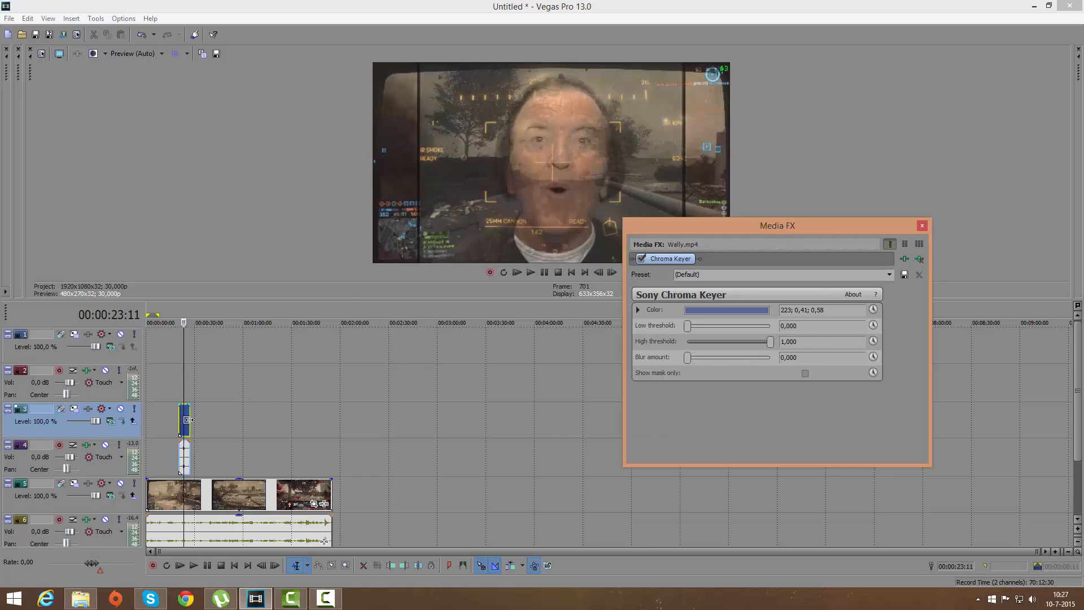
pyautogui.rightClick(185, 420)
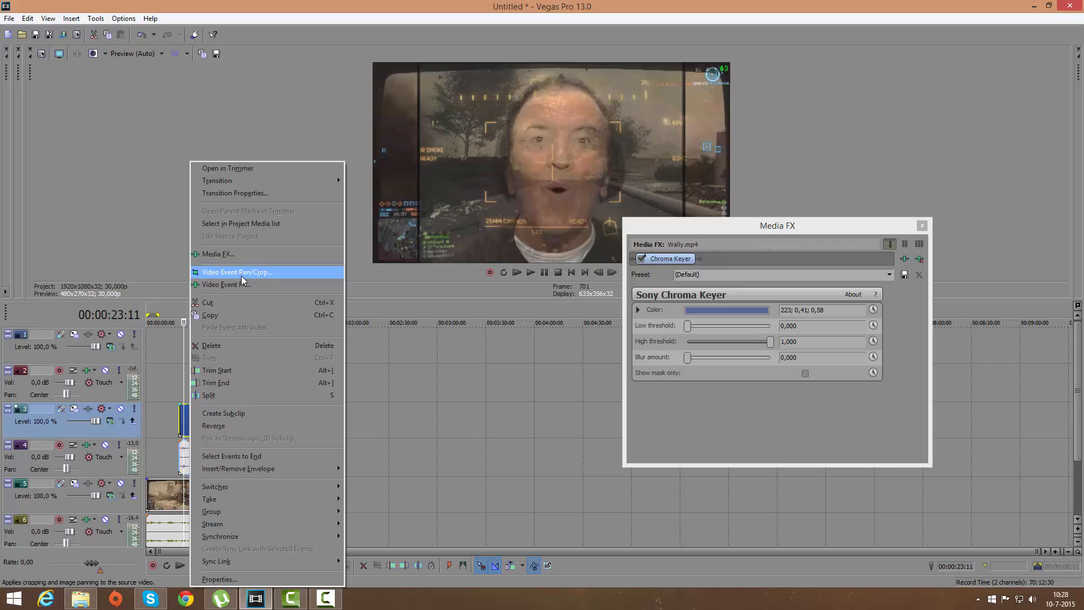
# Step: Set the face clip's Pan/Crop Maintain aspect ratio to No and dismiss the preset warning
pyautogui.click(236, 272)
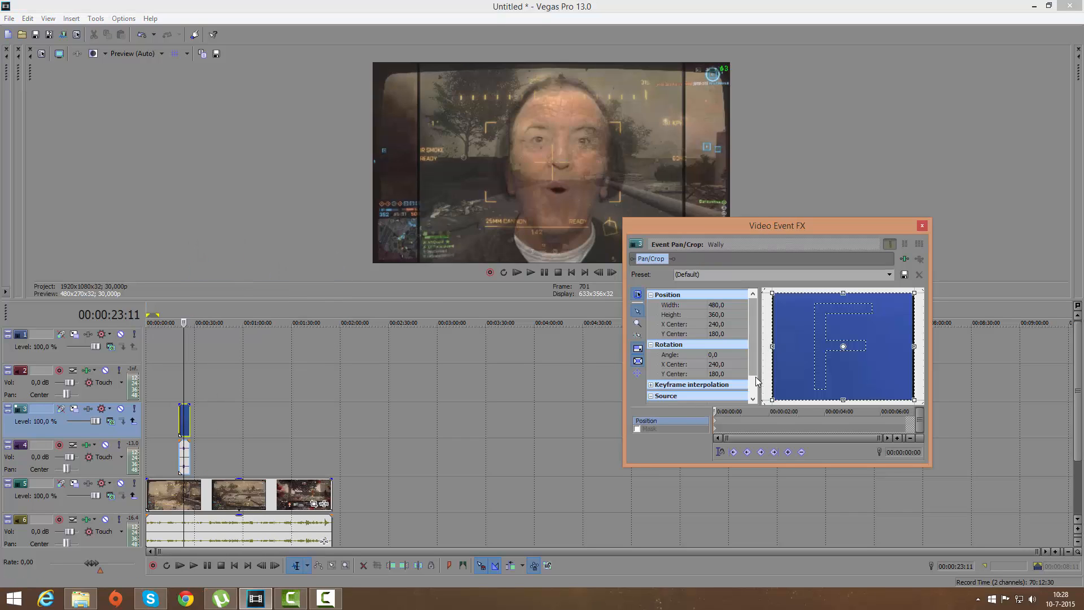
pyautogui.click(743, 388)
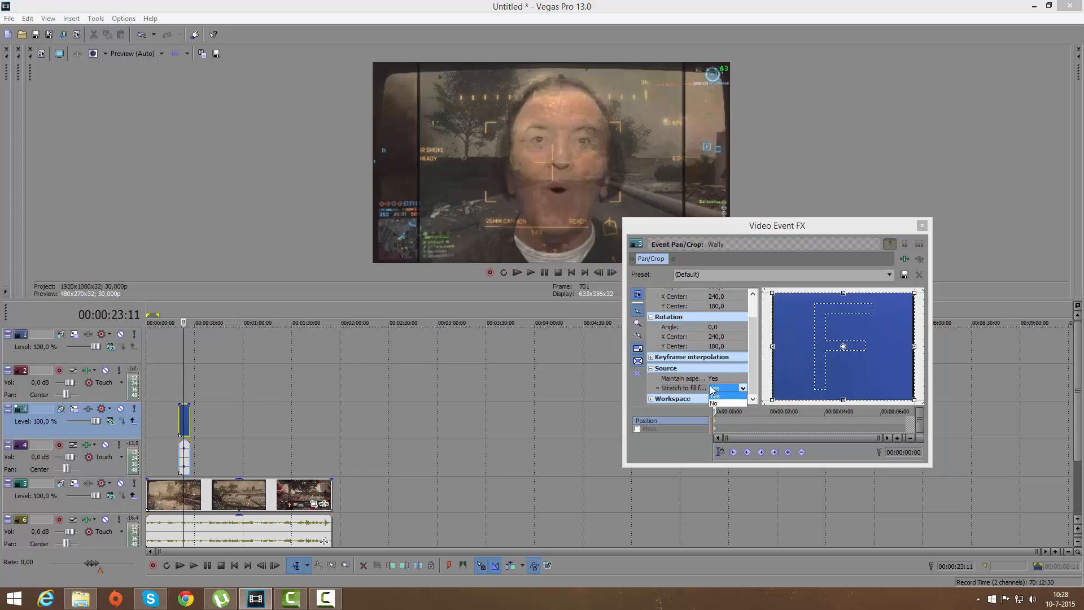
pyautogui.click(712, 388)
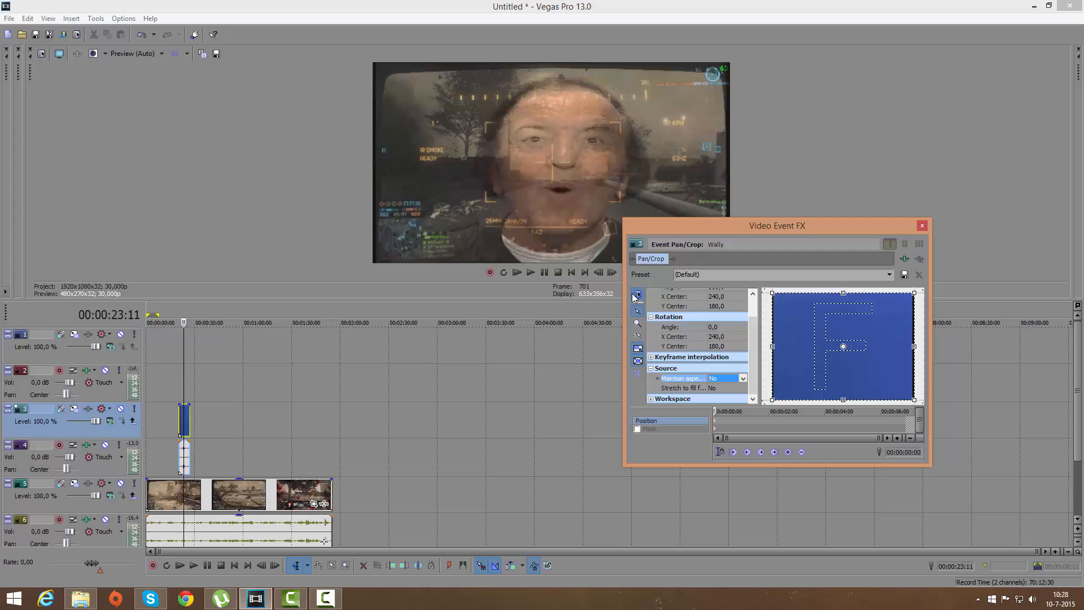
pyautogui.moveTo(878, 340)
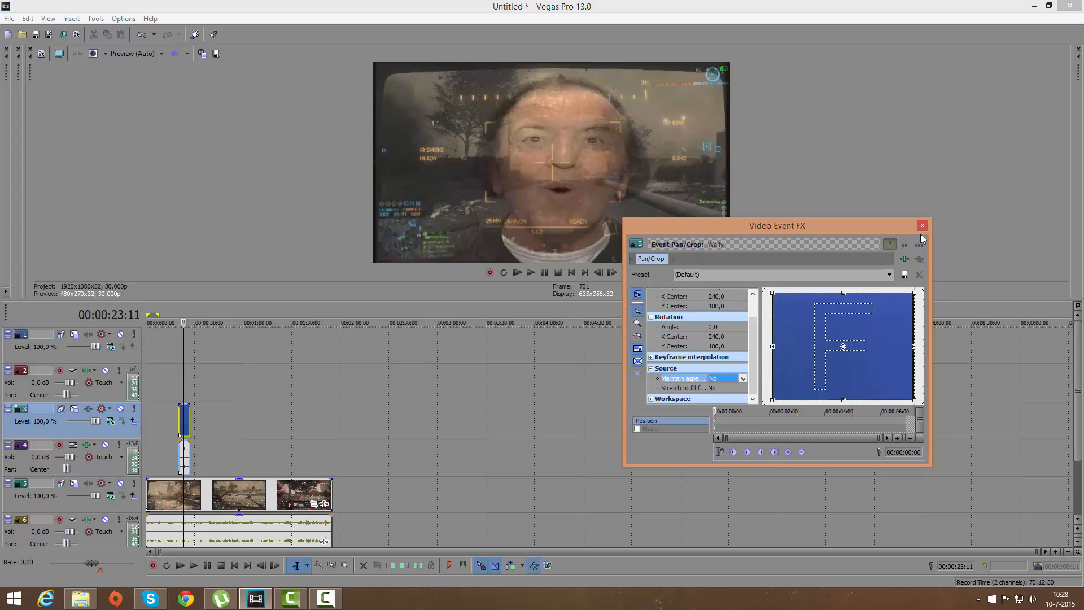
pyautogui.click(904, 274)
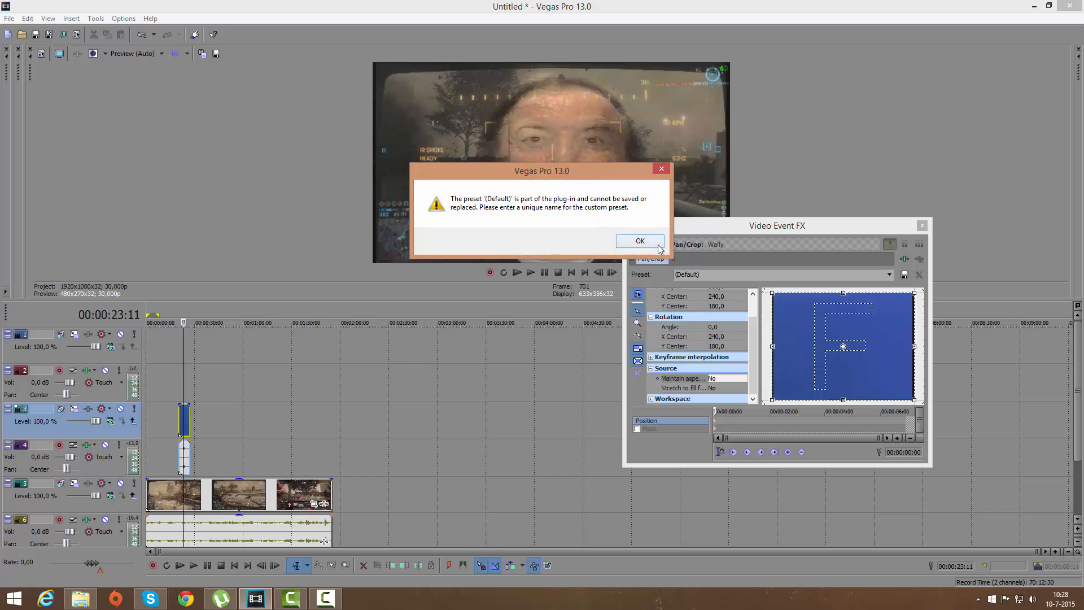
pyautogui.click(639, 241)
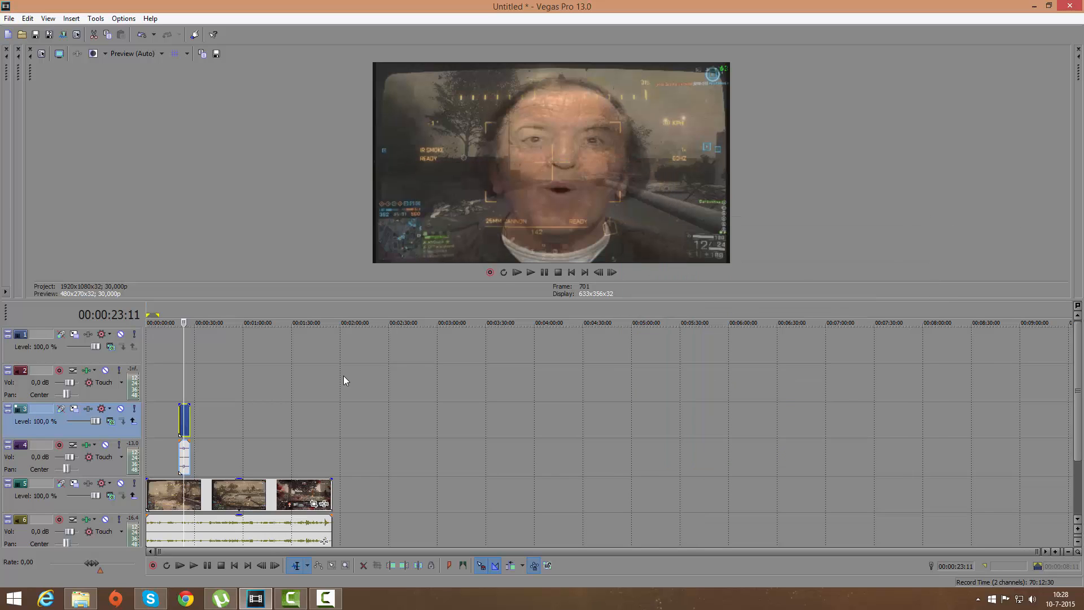
pyautogui.rightClick(183, 415)
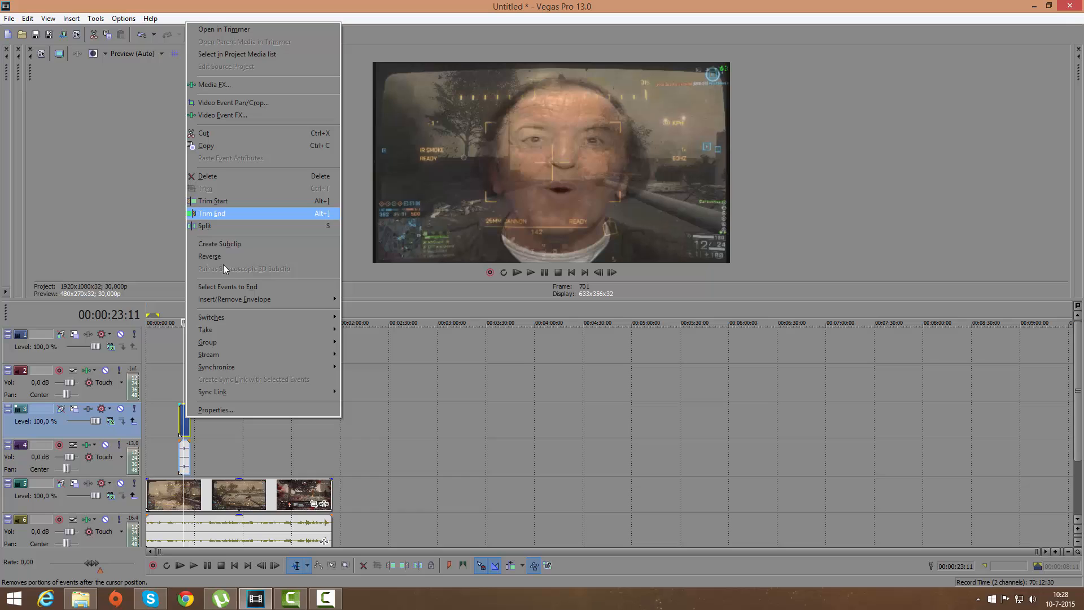
pyautogui.moveTo(218, 146)
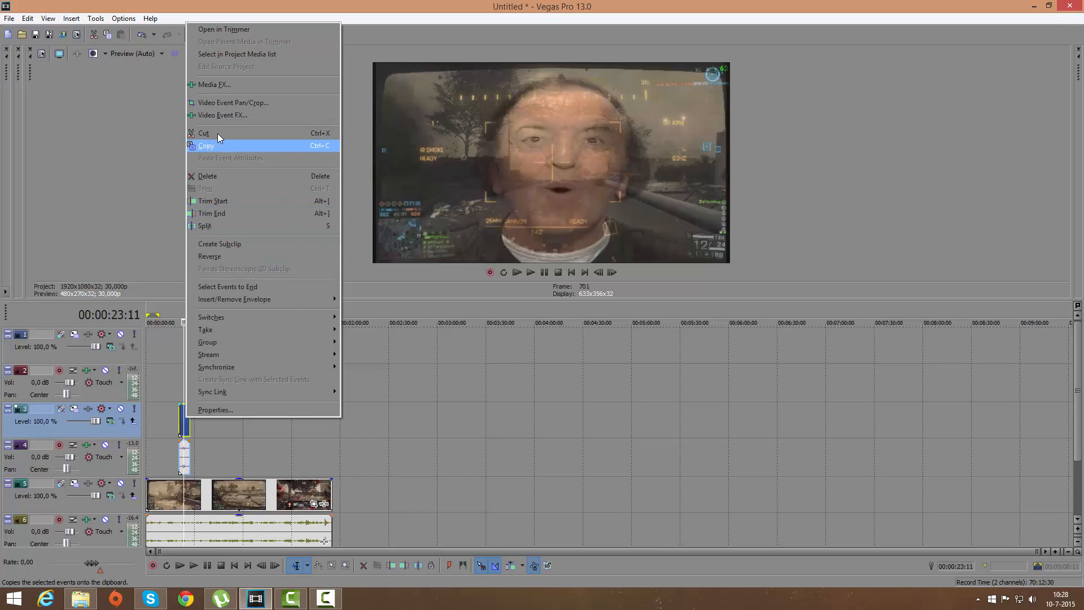
# Step: Set the key colour to vivid blue (223; 0,85; 0,84) and enable Show mask only
pyautogui.click(213, 84)
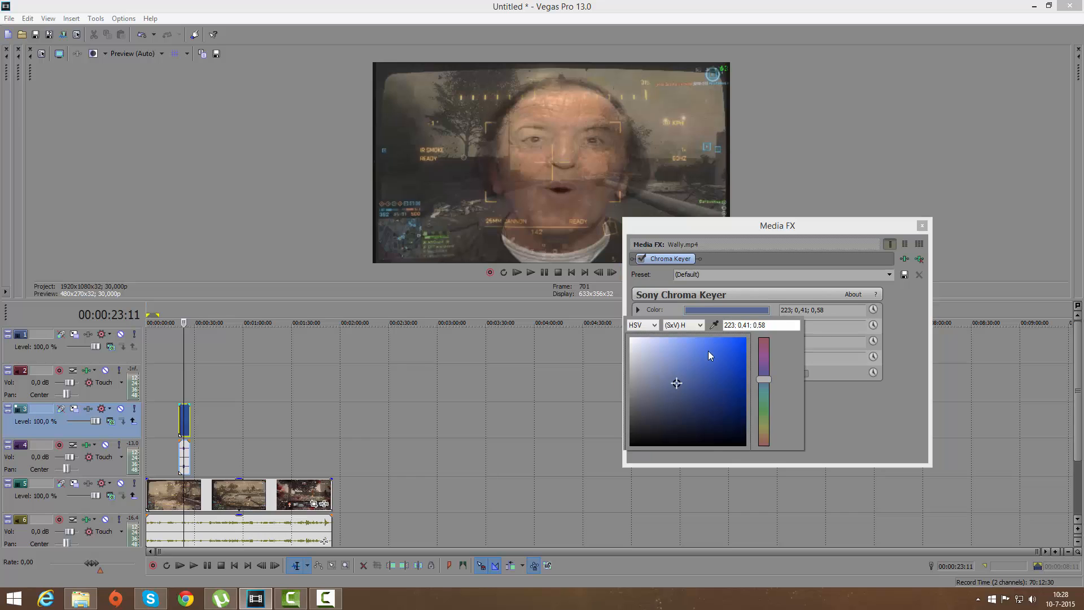
pyautogui.click(731, 375)
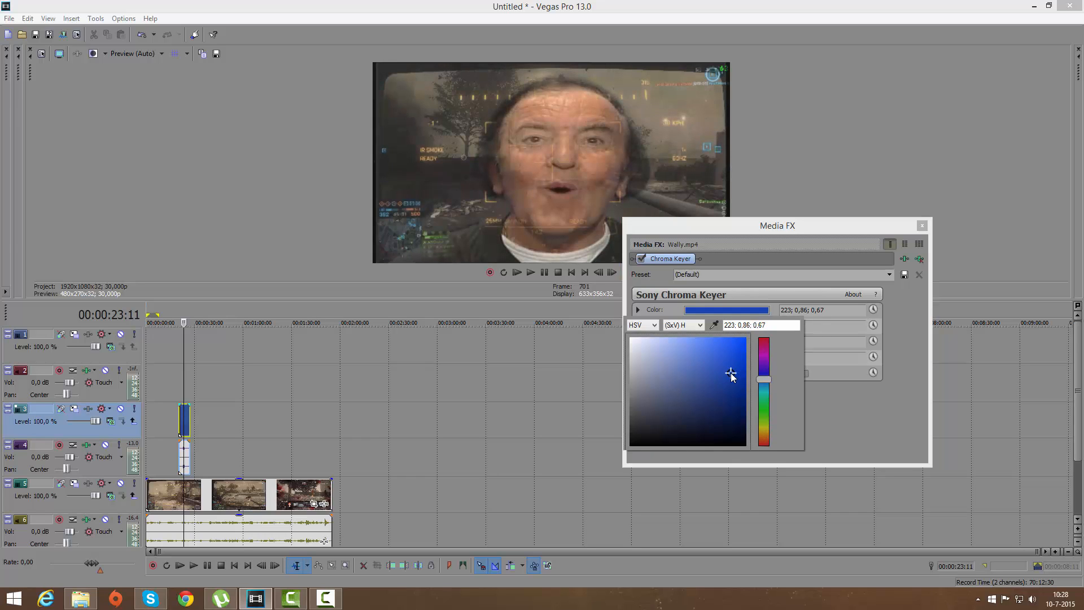
pyautogui.moveTo(731, 373); pyautogui.dragTo(739, 354)
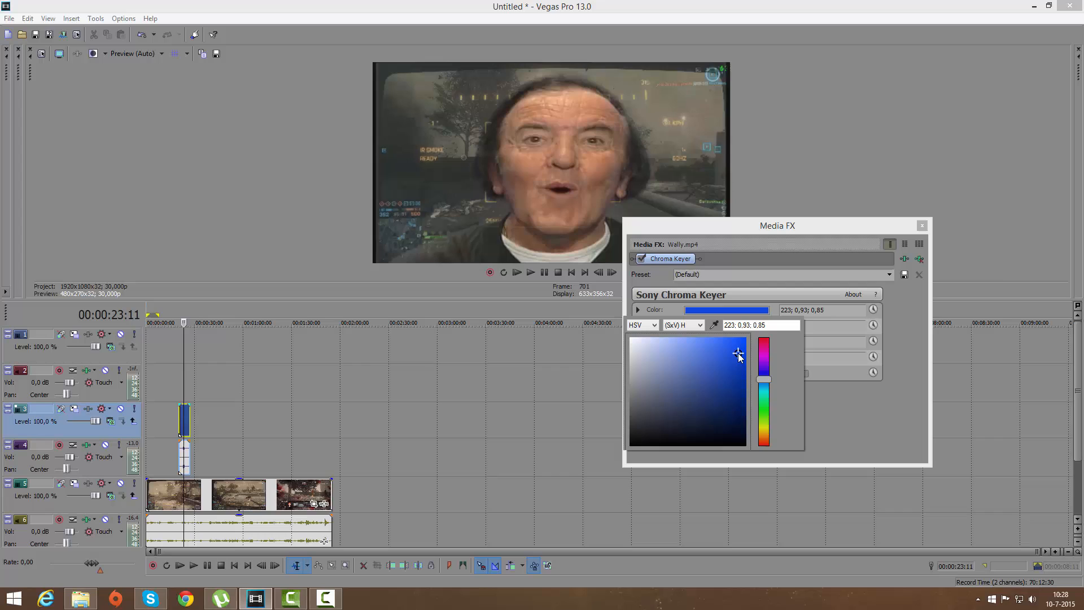
pyautogui.click(730, 355)
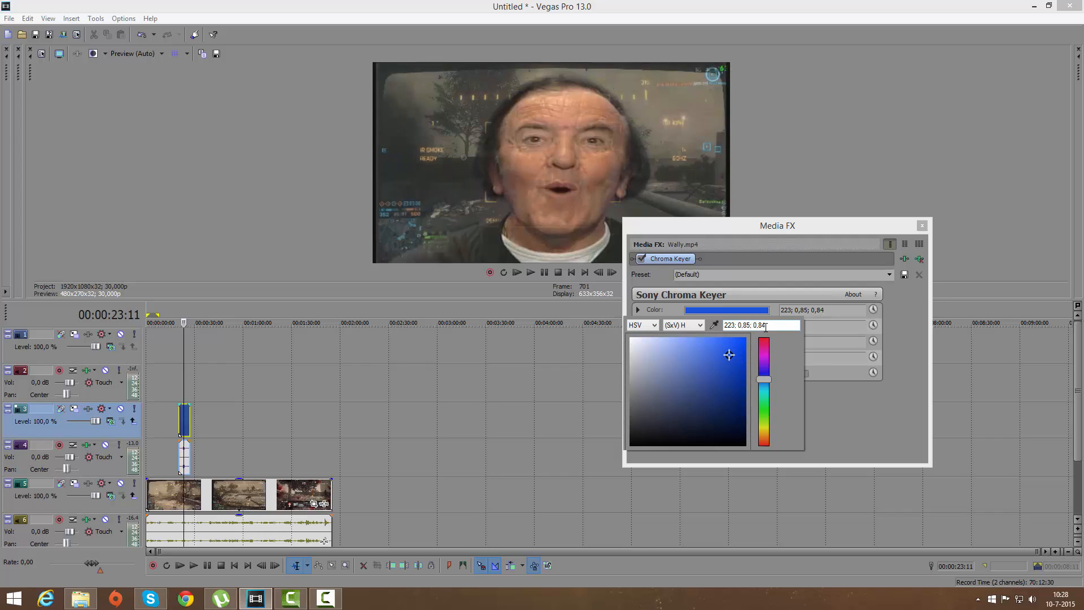
pyautogui.click(806, 373)
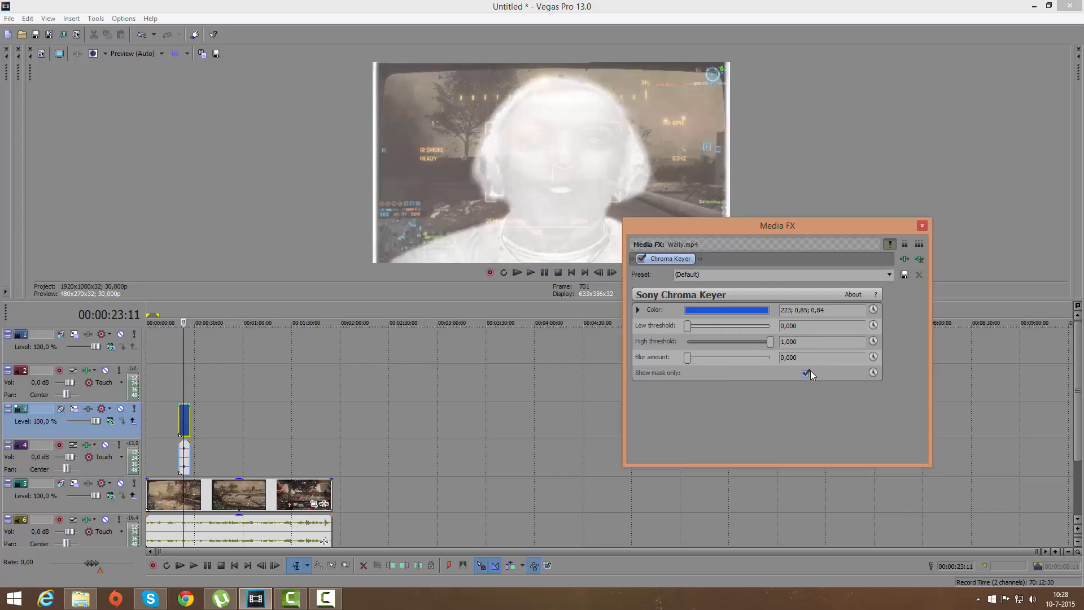
# Step: Turn off mask-only preview and set keyer thresholds to low 0.531, high 0.776
pyautogui.click(804, 373)
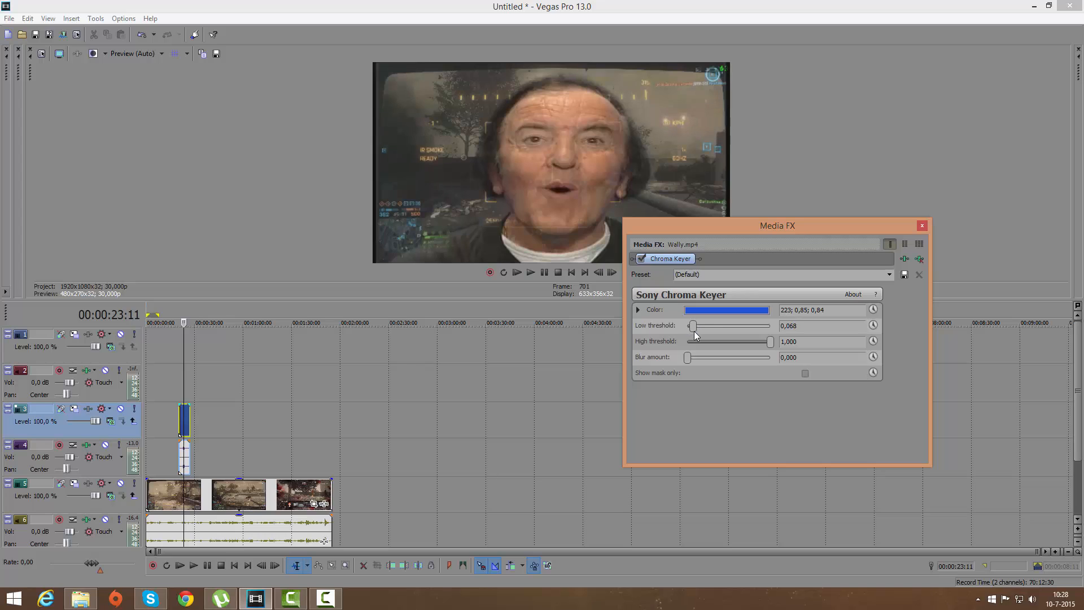
pyautogui.moveTo(693, 326); pyautogui.dragTo(736, 326)
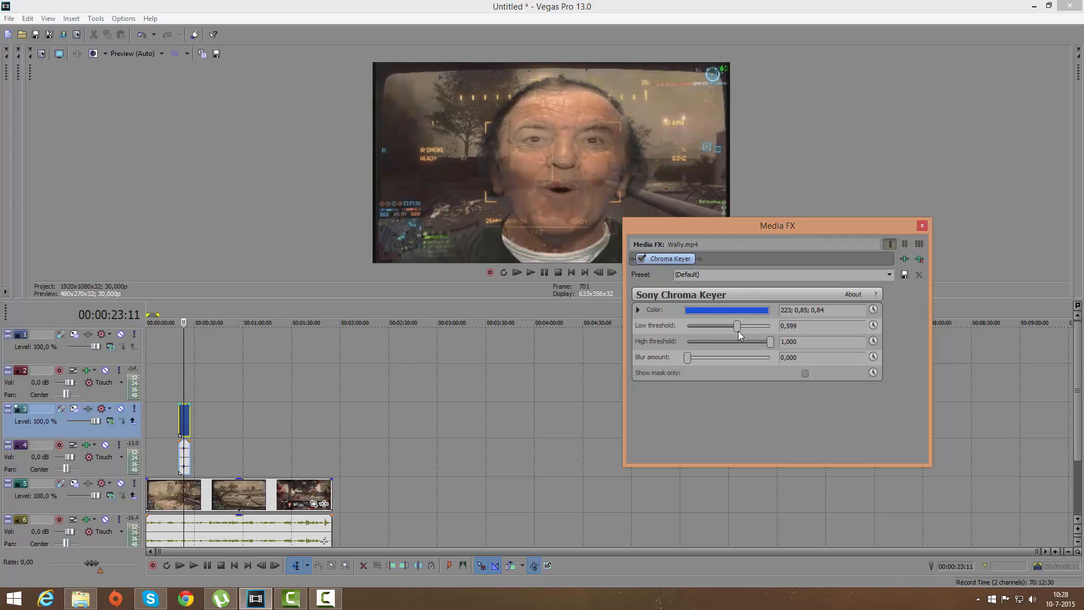
pyautogui.moveTo(769, 341); pyautogui.dragTo(745, 341)
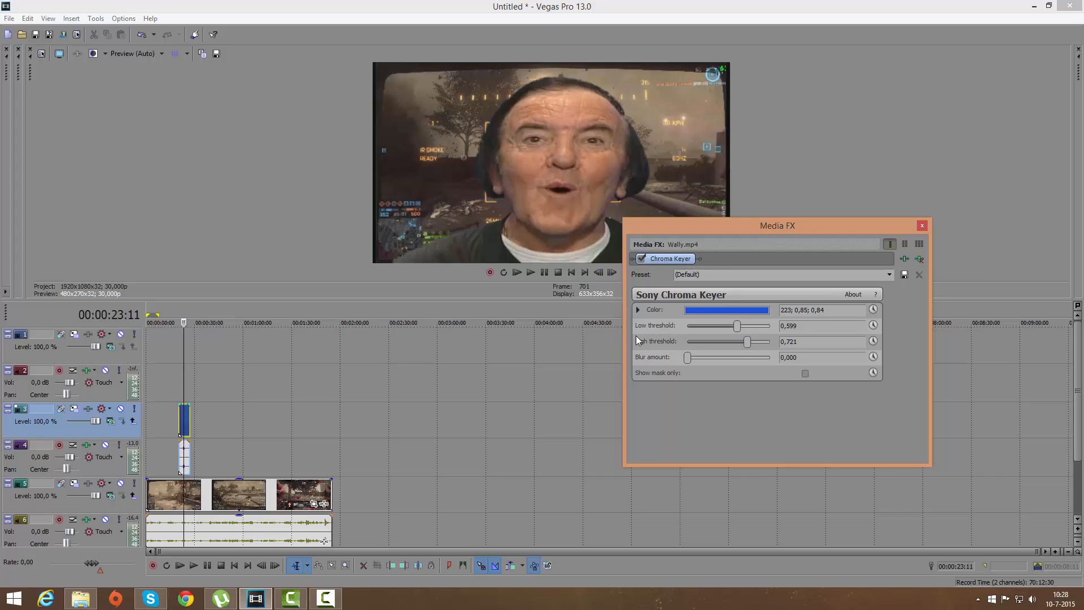
pyautogui.moveTo(697, 366)
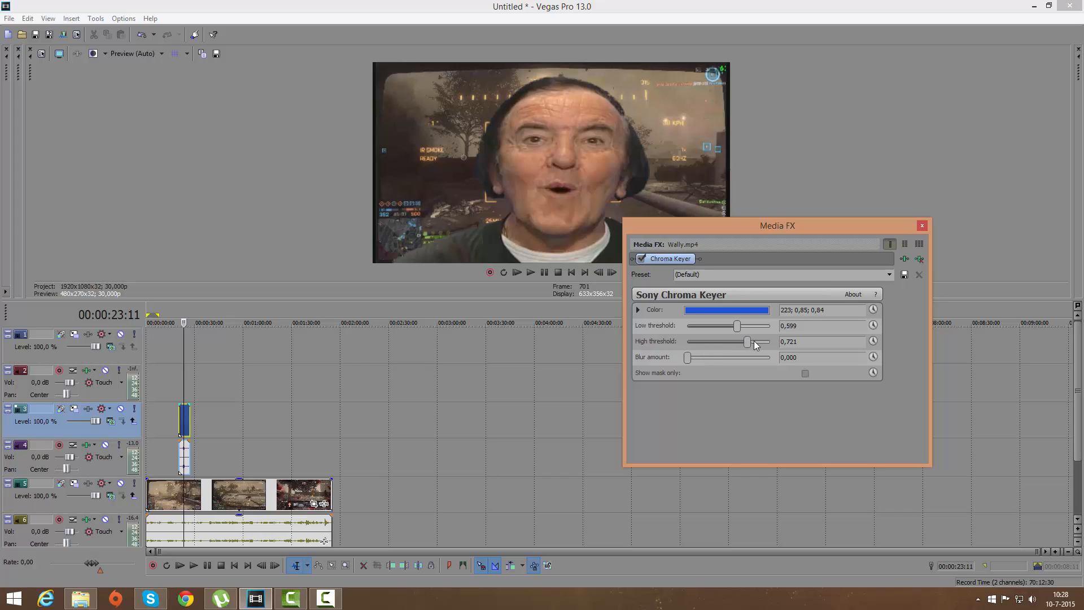
pyautogui.moveTo(747, 341); pyautogui.dragTo(770, 341)
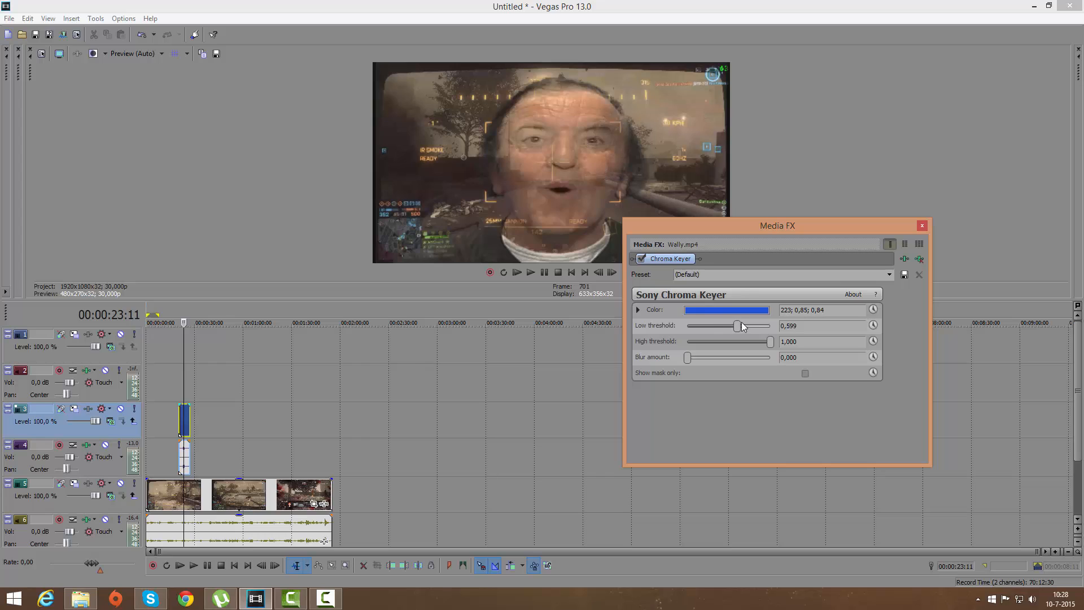
pyautogui.moveTo(738, 326); pyautogui.dragTo(770, 326)
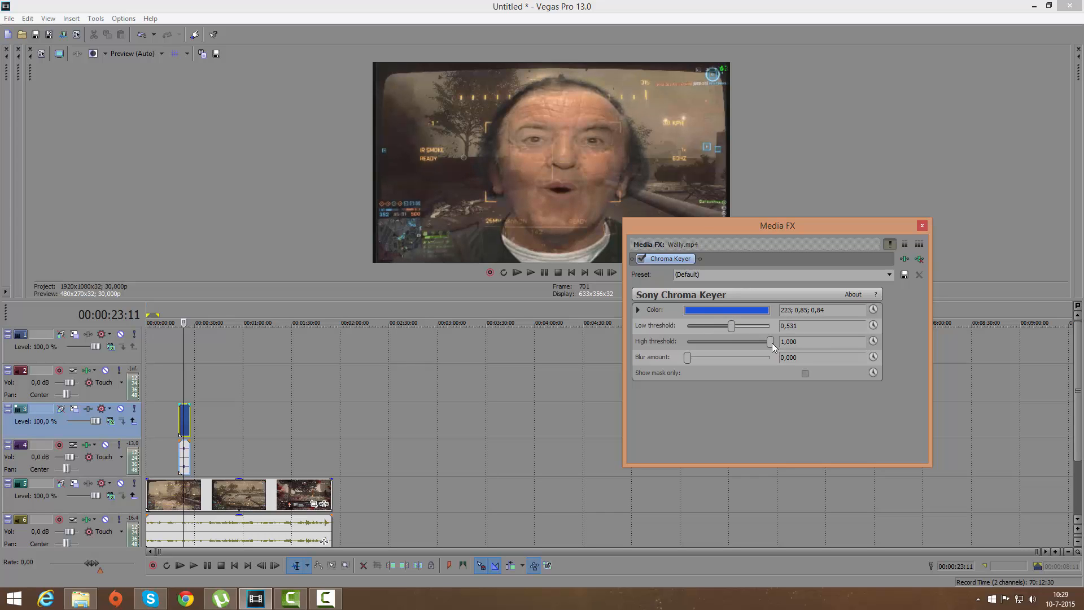
pyautogui.moveTo(773, 341); pyautogui.dragTo(753, 342)
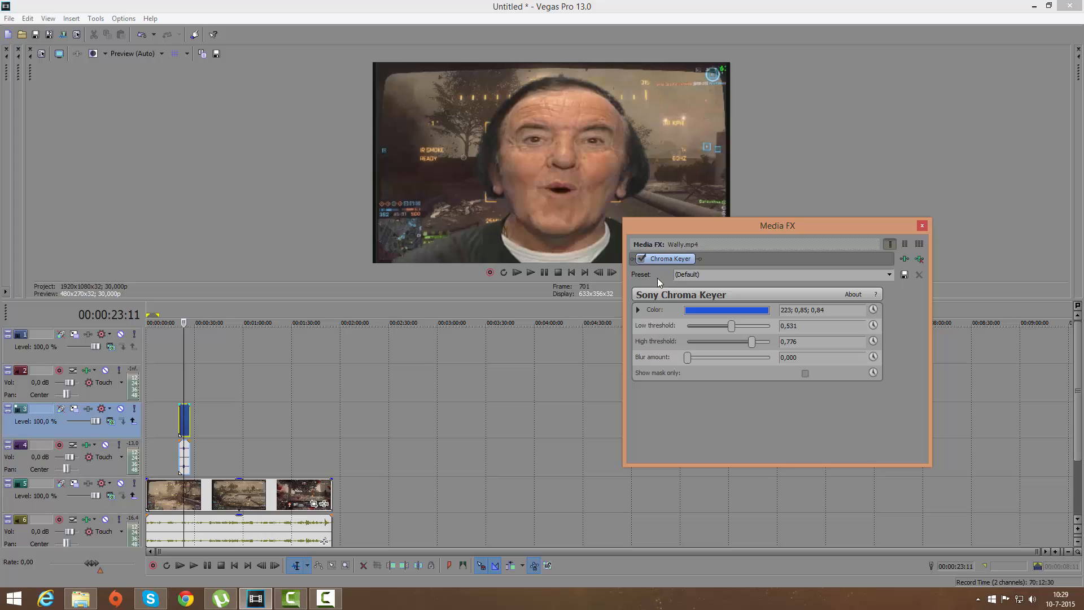
pyautogui.moveTo(264, 230)
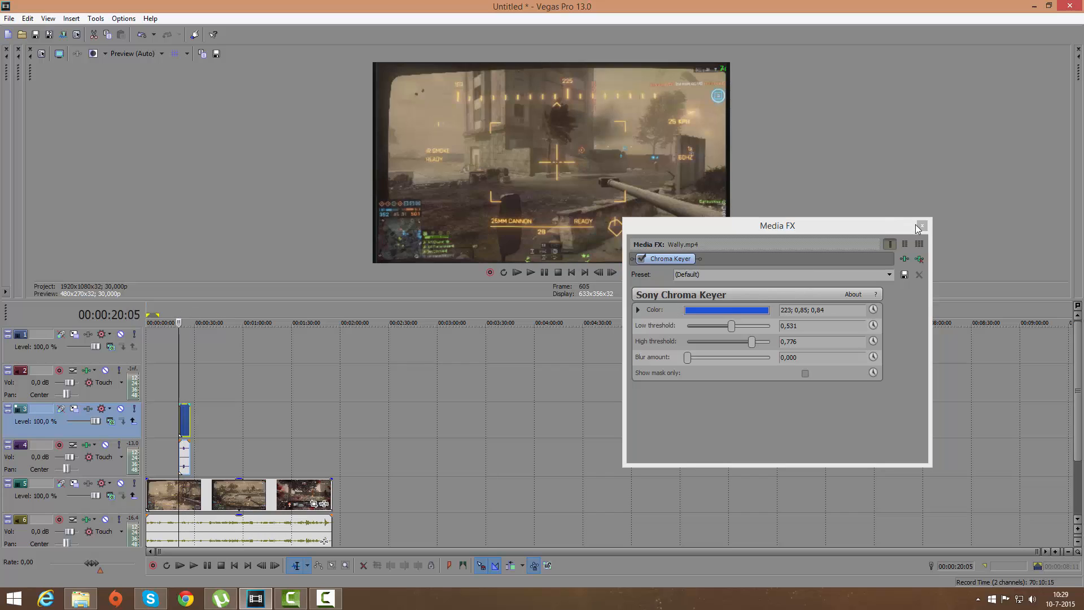
# Step: Close the chroma key settings window and open the HDD (D:) drive in File Explorer
pyautogui.click(921, 225)
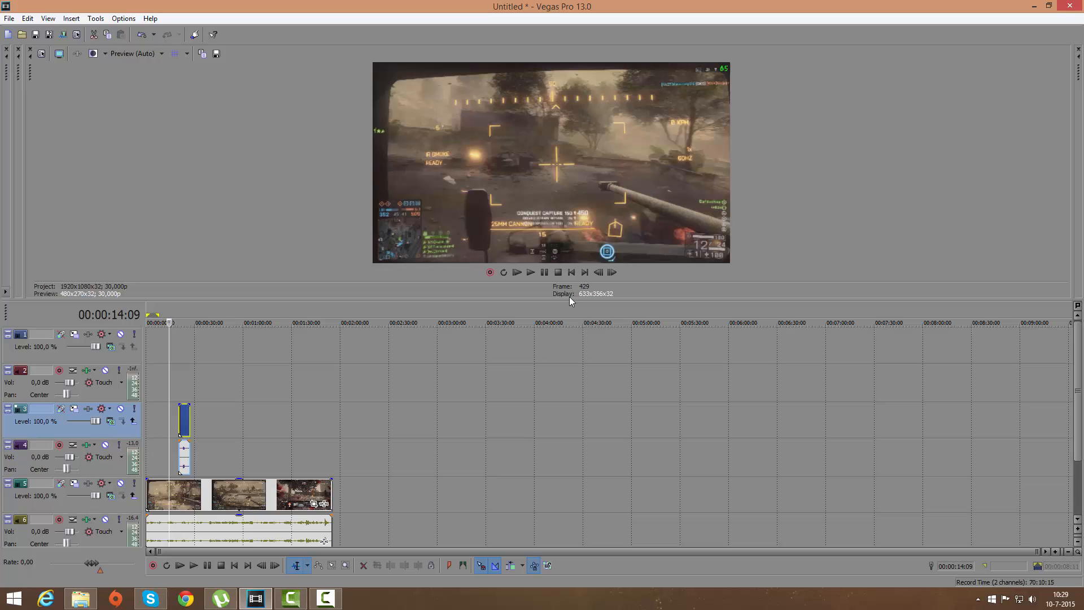
pyautogui.click(530, 271)
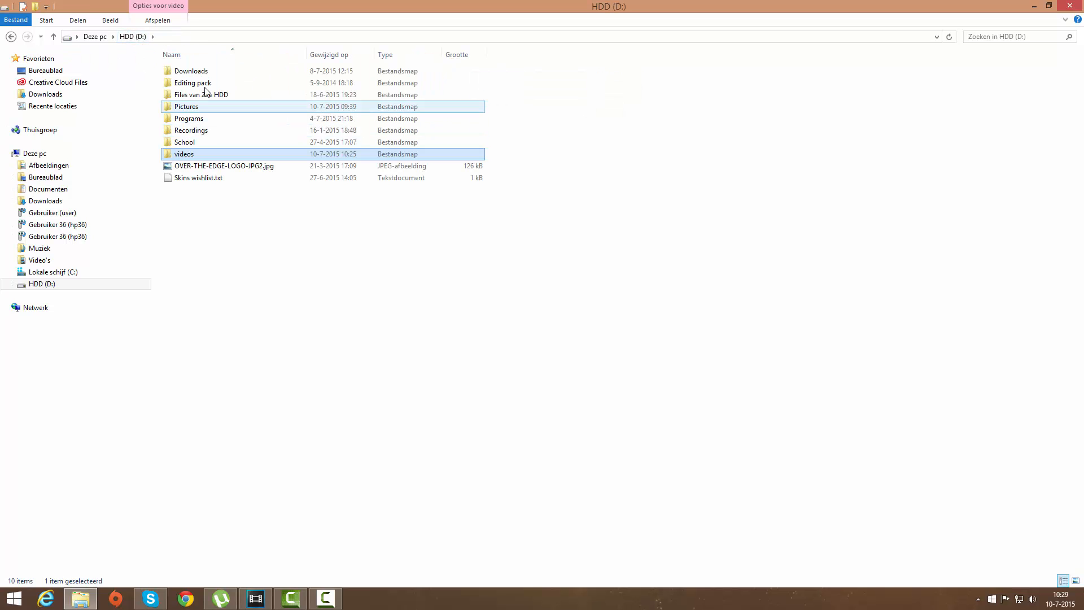
# Step: Browse Editing pack > Green Screen > Funny, preview Wally.mp4, then return to Vegas
pyautogui.doubleClick(192, 82)
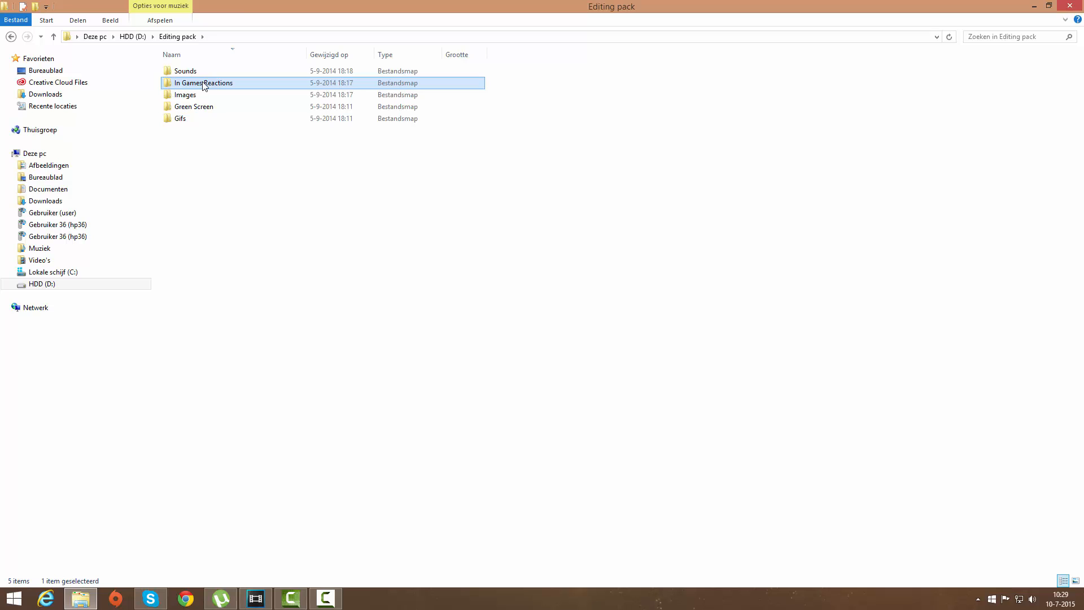
pyautogui.click(185, 95)
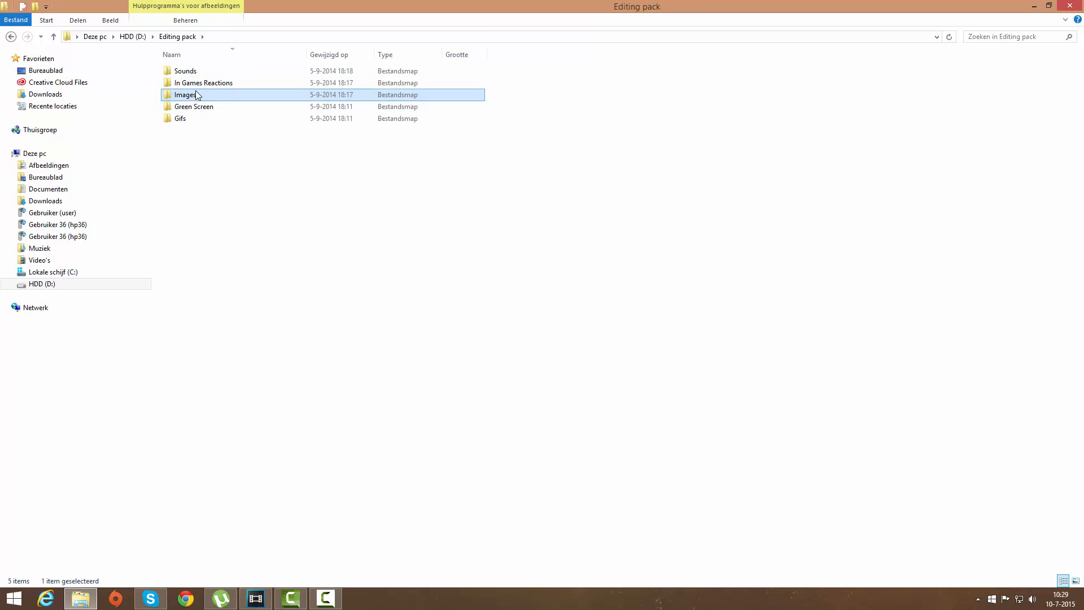
pyautogui.doubleClick(195, 107)
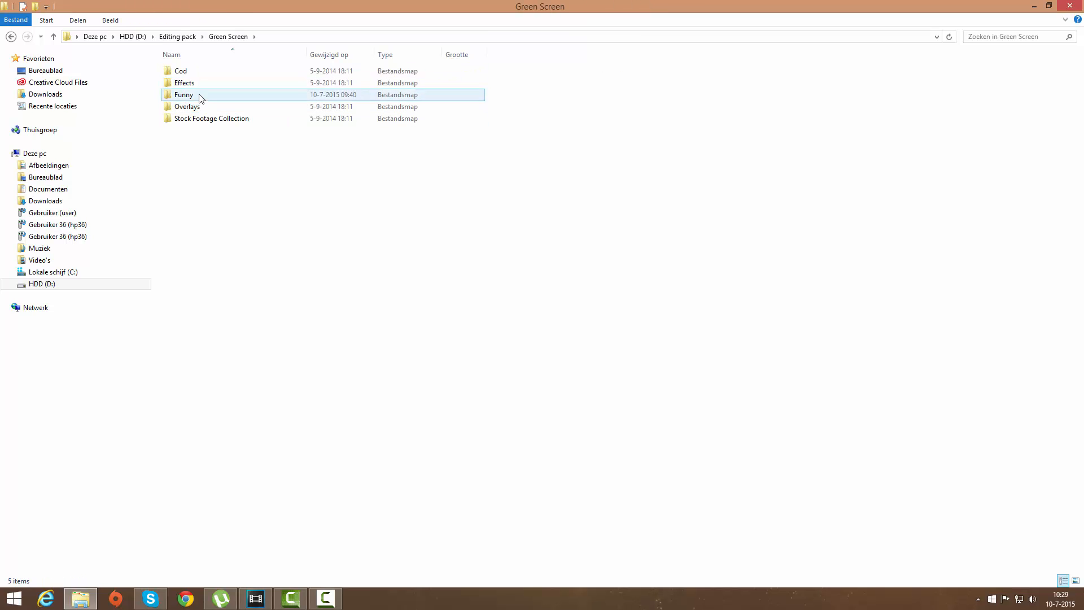
pyautogui.doubleClick(375, 175)
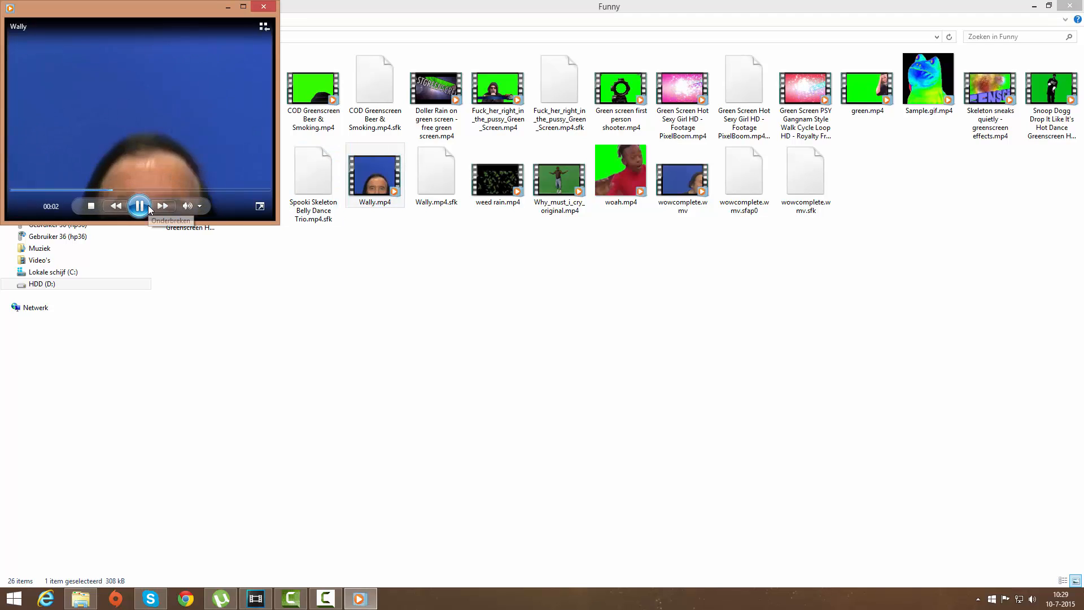
pyautogui.click(139, 206)
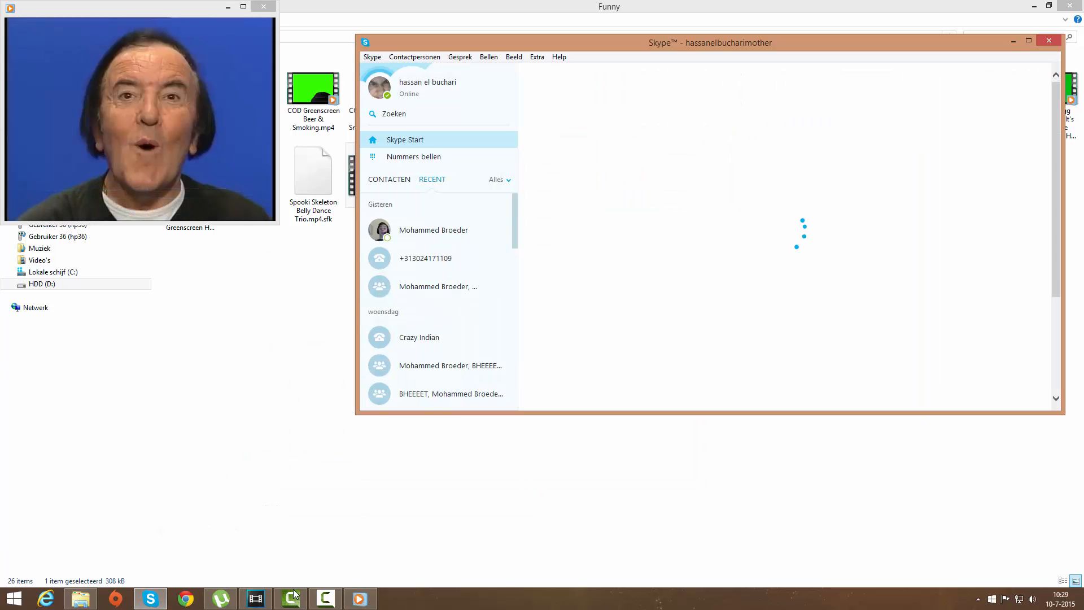
pyautogui.click(255, 598)
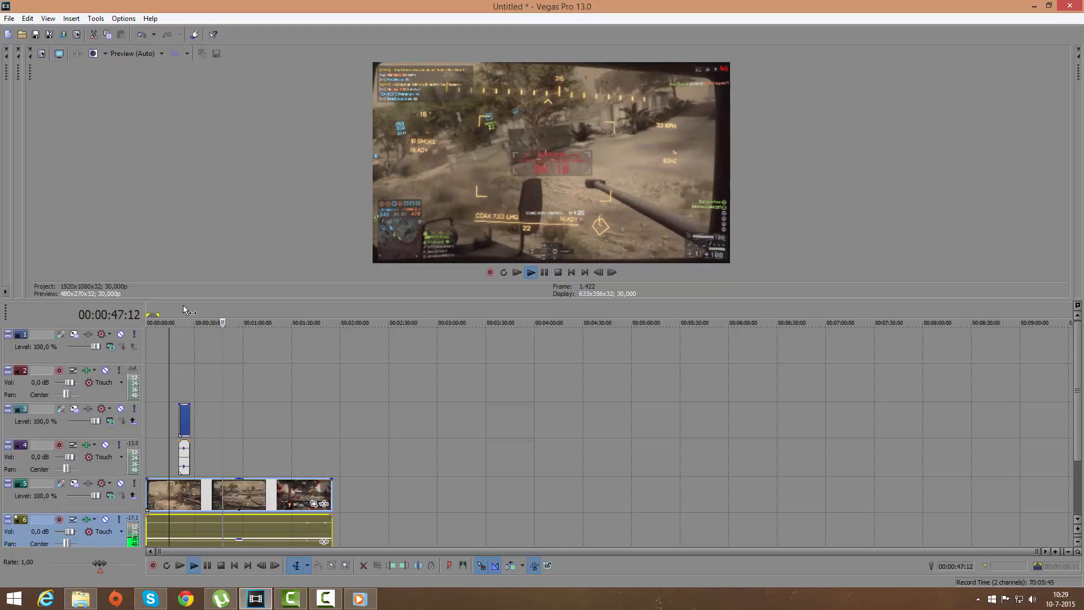
# Step: Switch back to File Explorer's Funny green-screen folder showing Wally.mp4
pyautogui.click(544, 272)
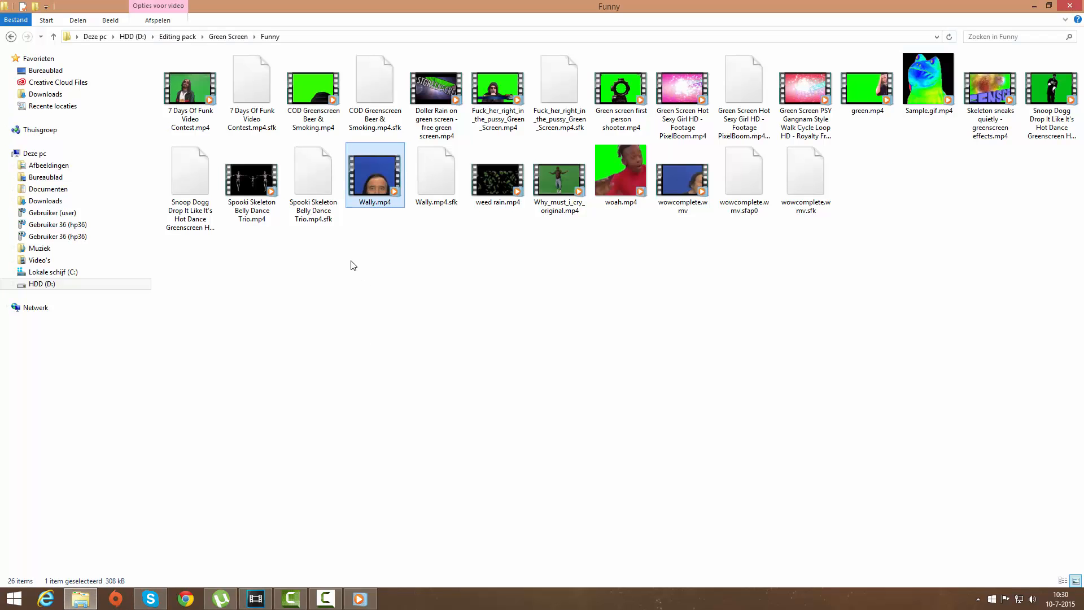
pyautogui.click(497, 83)
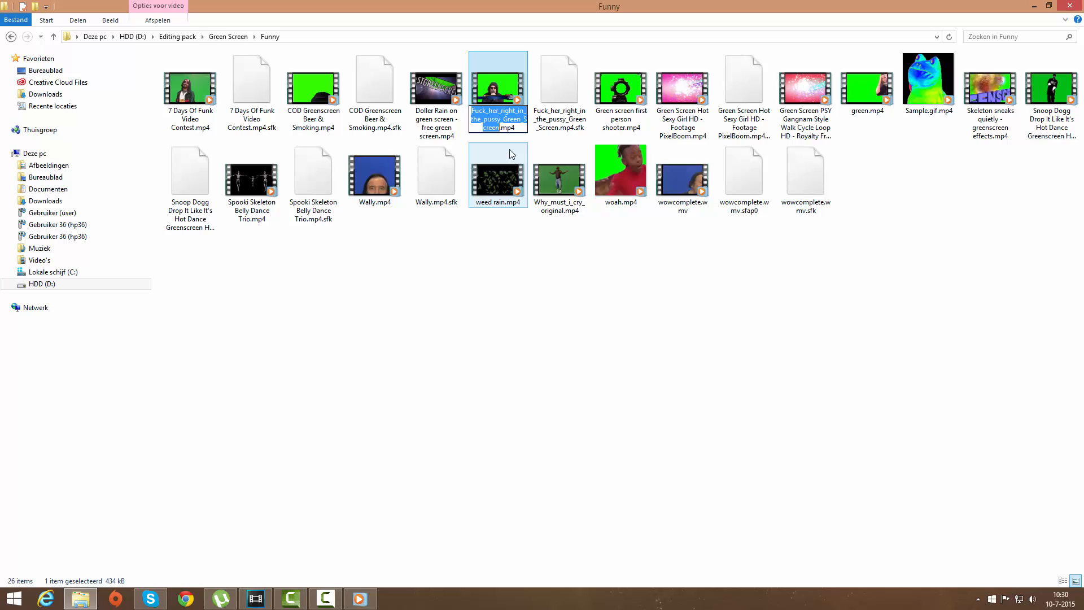
pyautogui.doubleClick(497, 83)
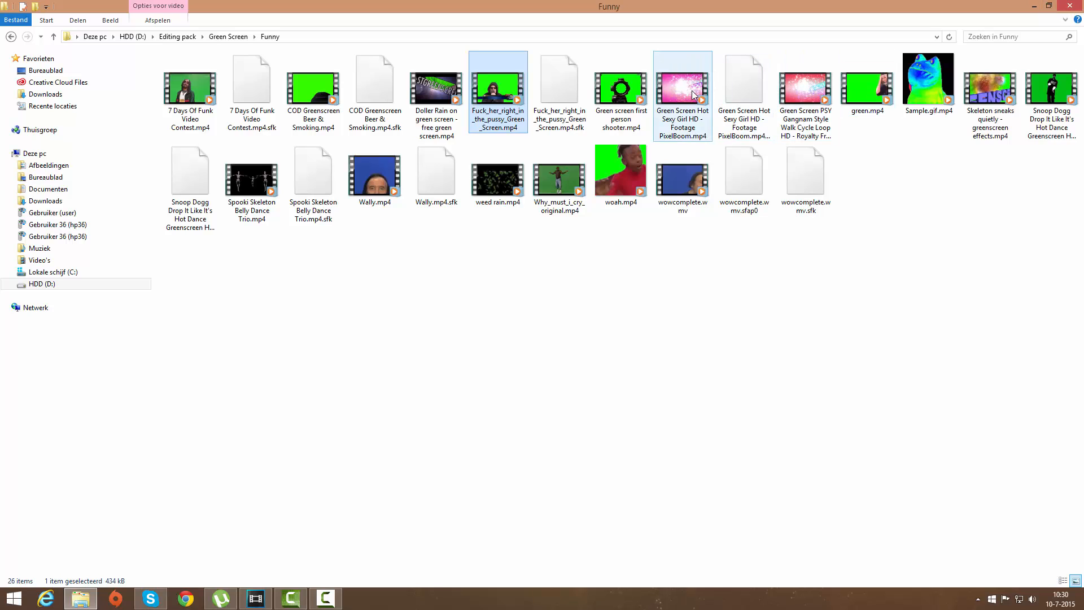
pyautogui.doubleClick(682, 82)
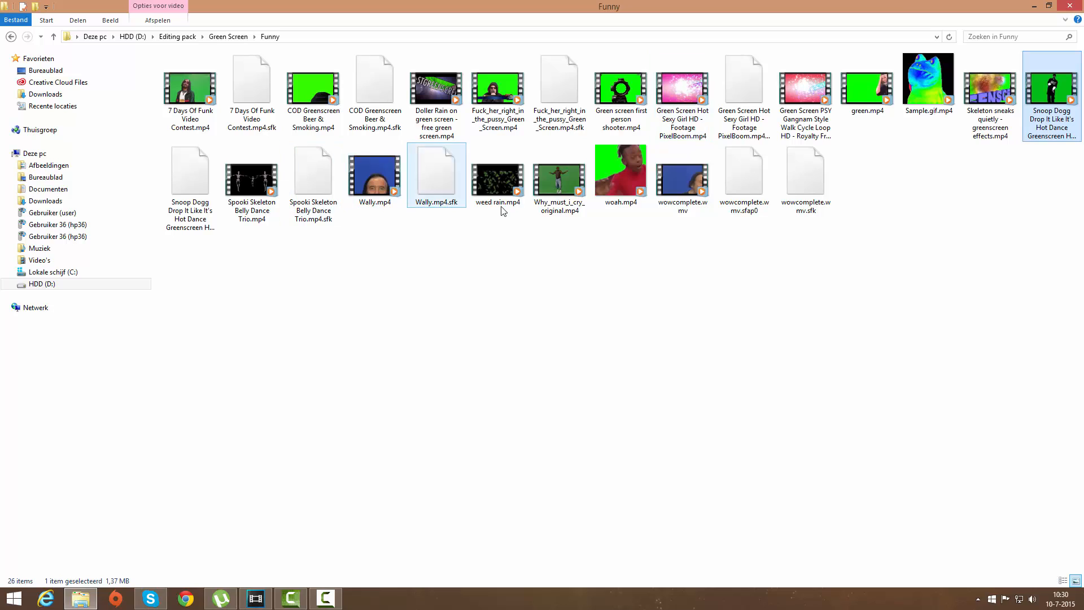
pyautogui.click(375, 175)
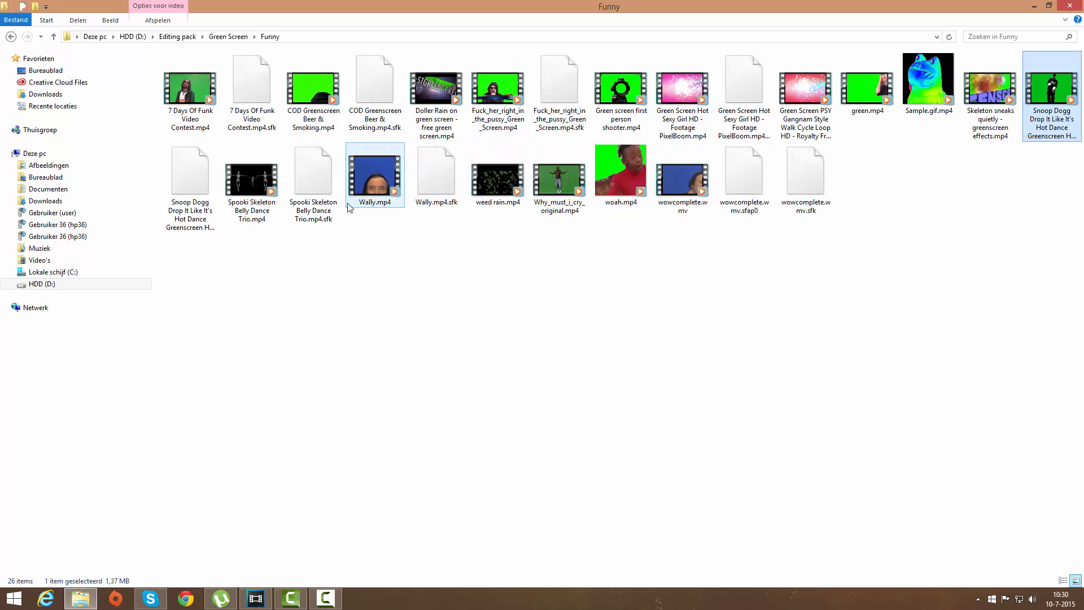
pyautogui.click(250, 172)
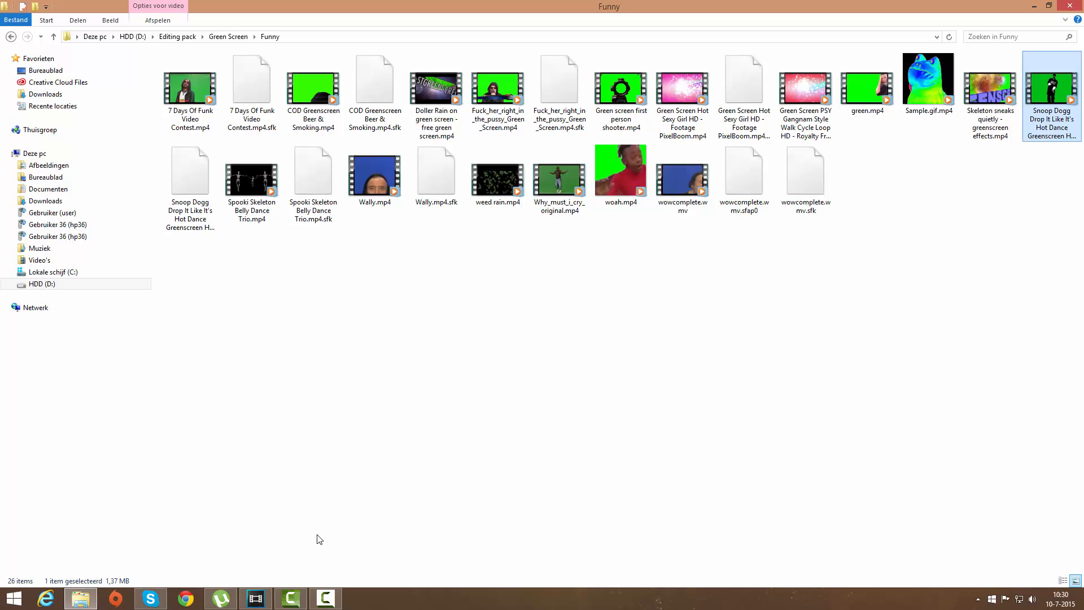
pyautogui.moveTo(320, 557)
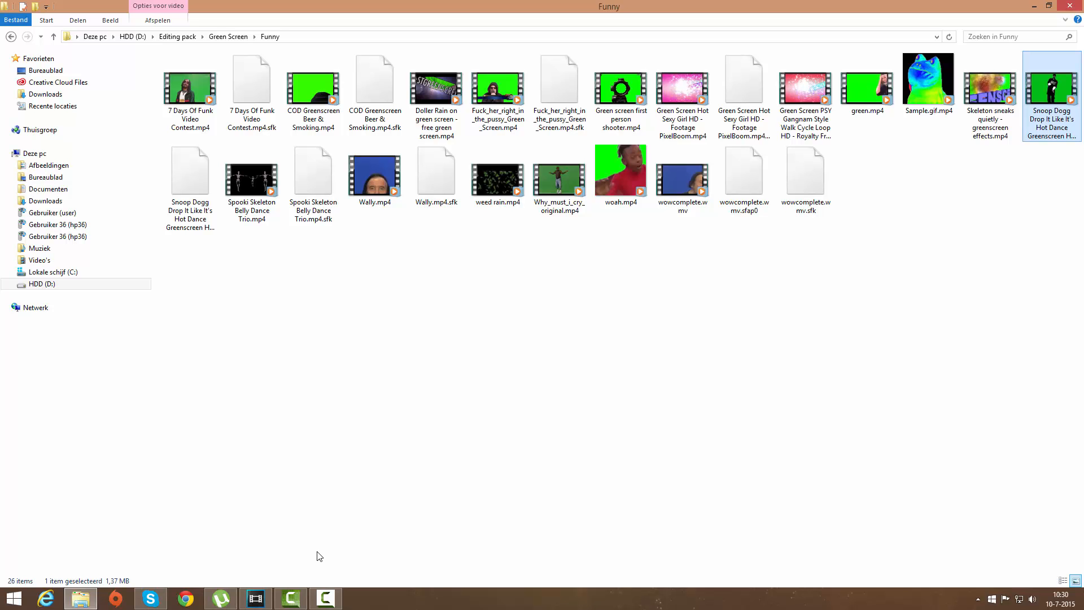